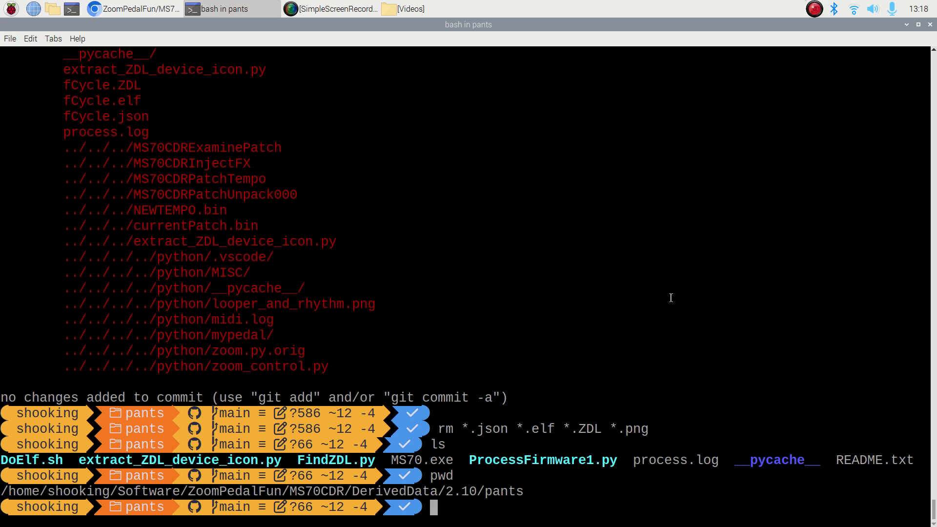
Page through README.txt with more on Python libraries and firmware steps, then quit
text(more)
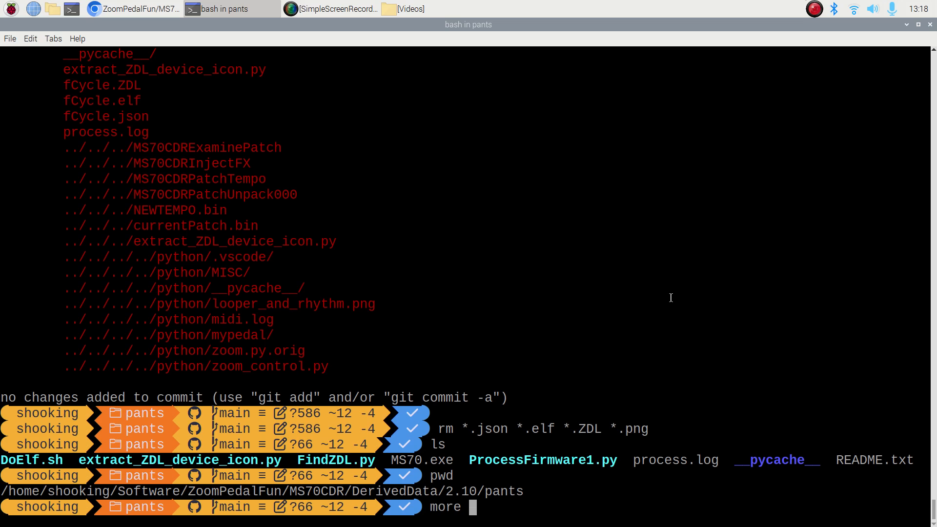
text(README.txt)
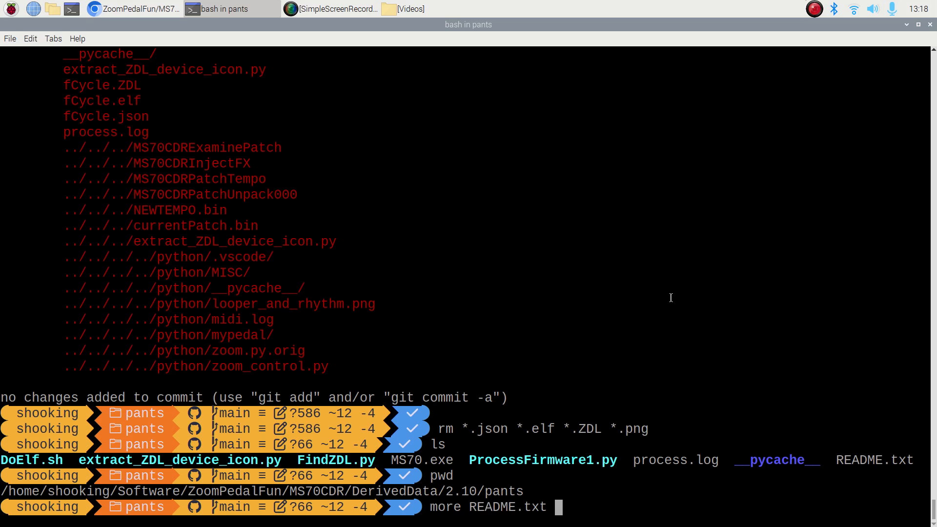
key(Return)
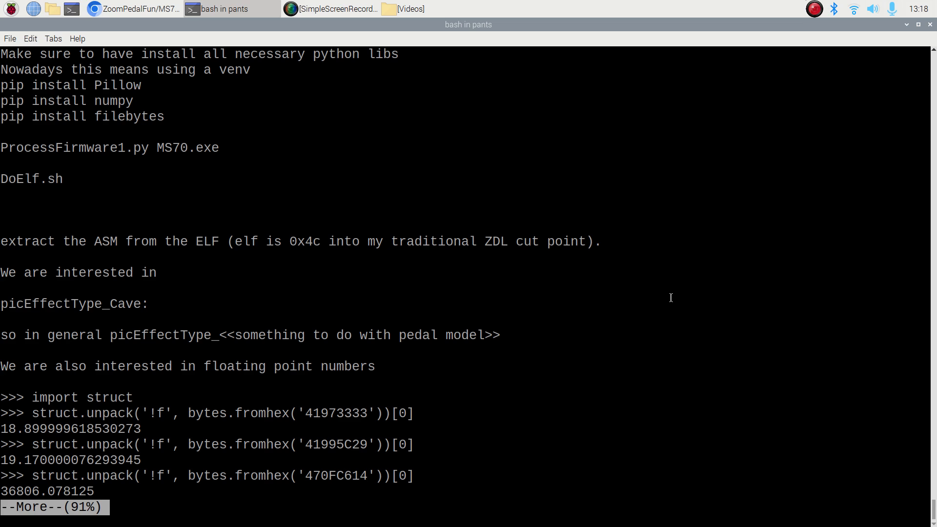
key(q)
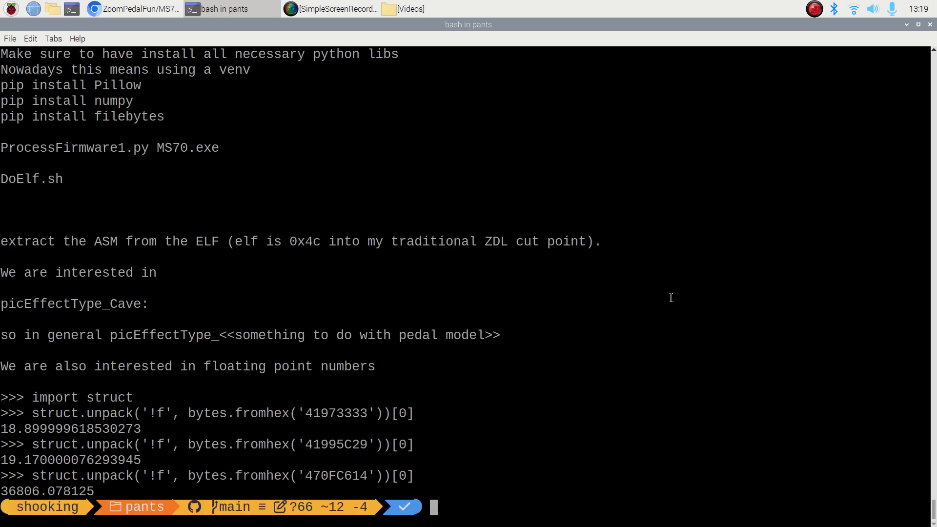
List the pants directory with ls
text(ls)
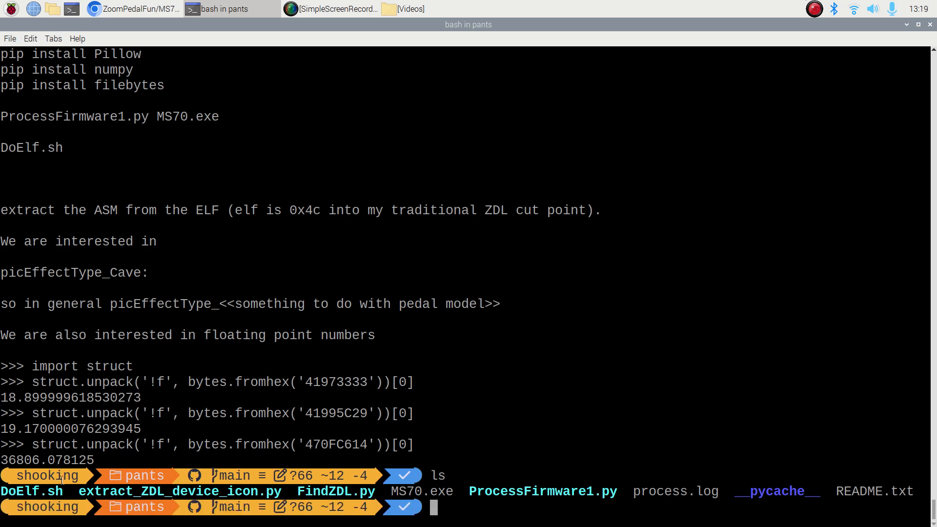
mouse_move(425, 494)
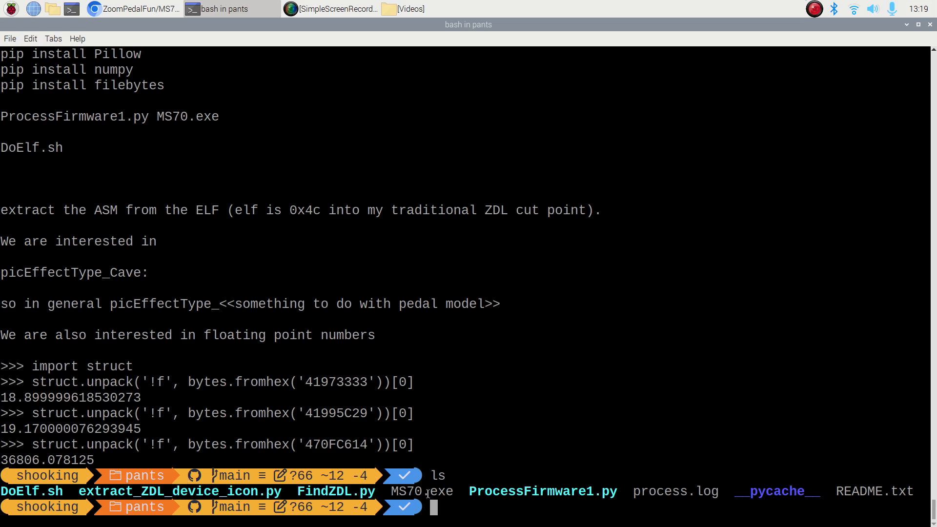
mouse_move(441, 492)
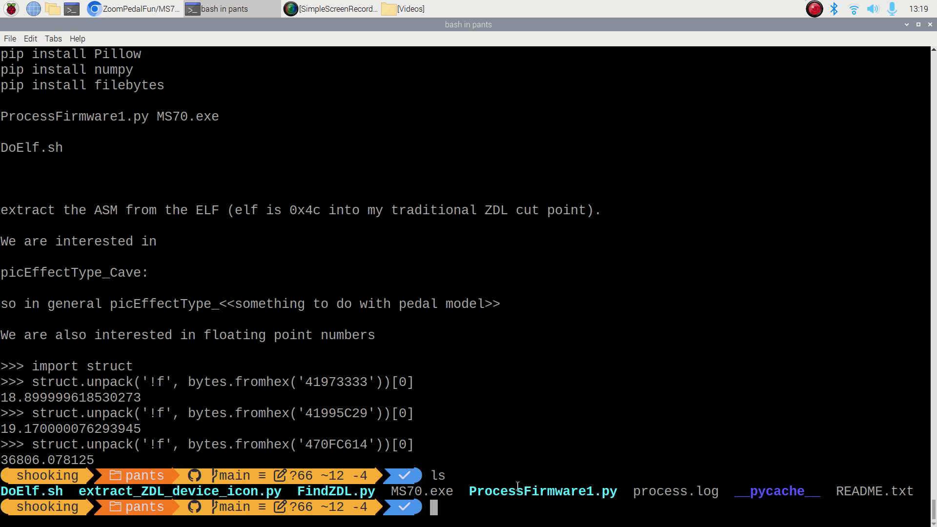
mouse_move(410, 493)
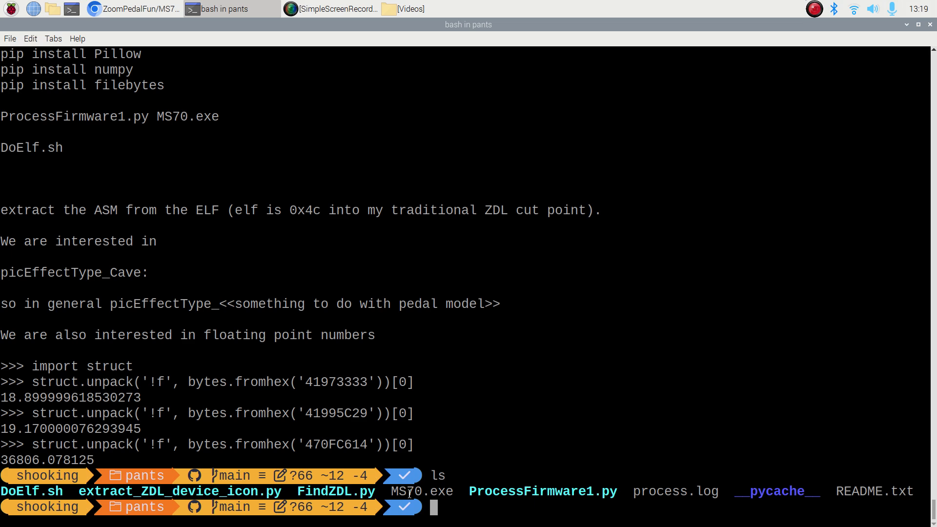
mouse_move(315, 463)
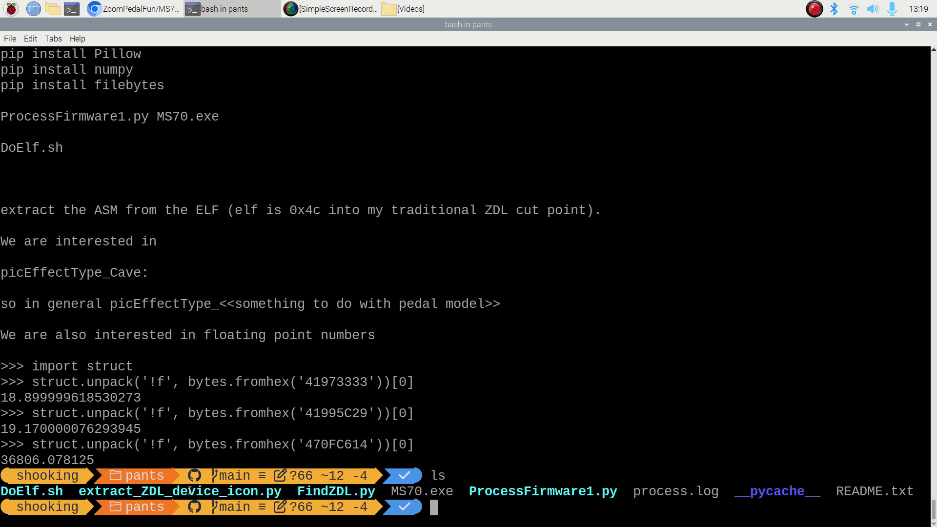
mouse_move(24, 281)
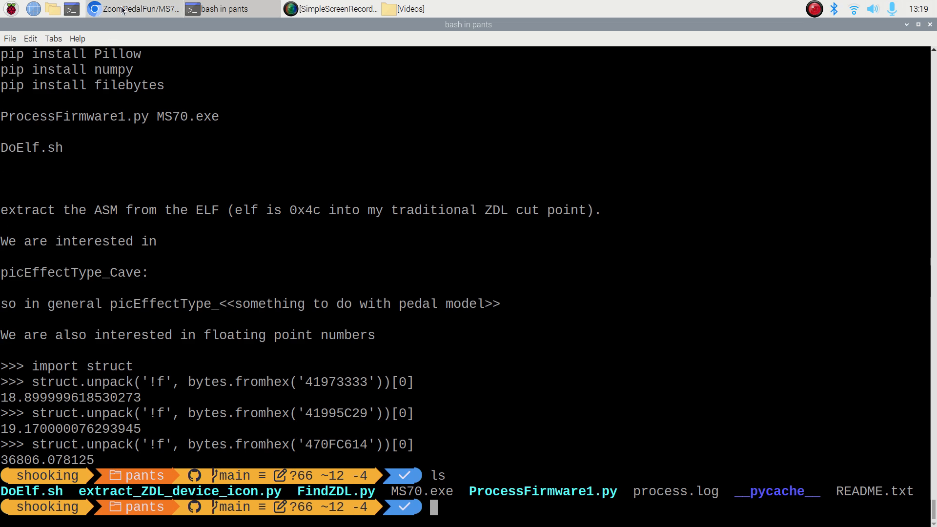
click(131, 9)
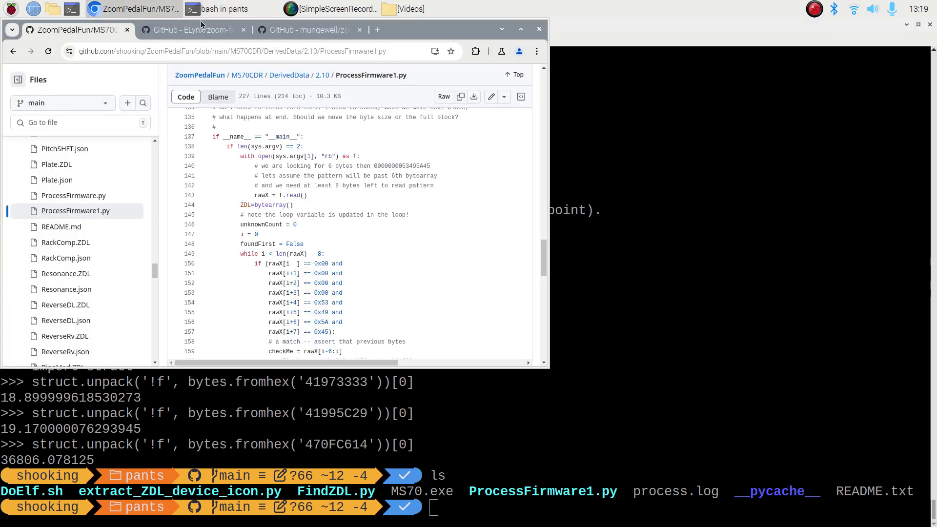
click(191, 29)
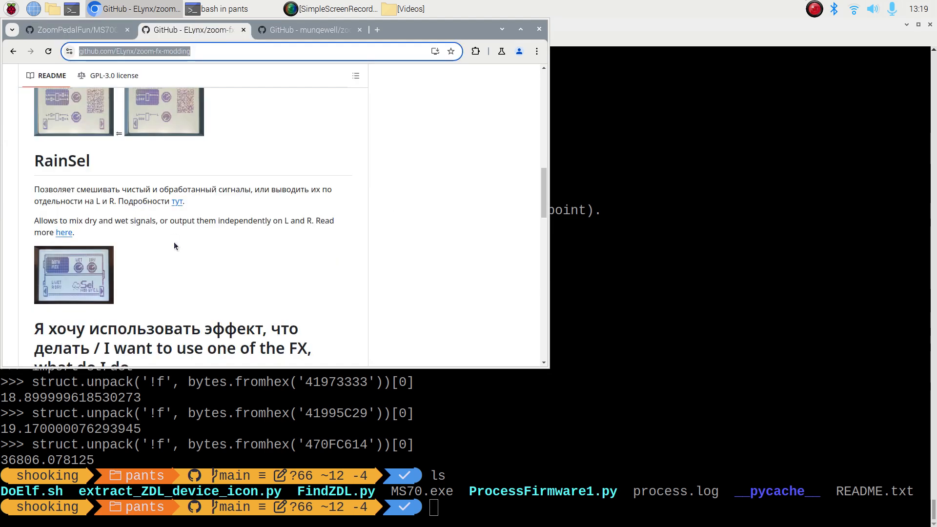
mouse_move(309, 30)
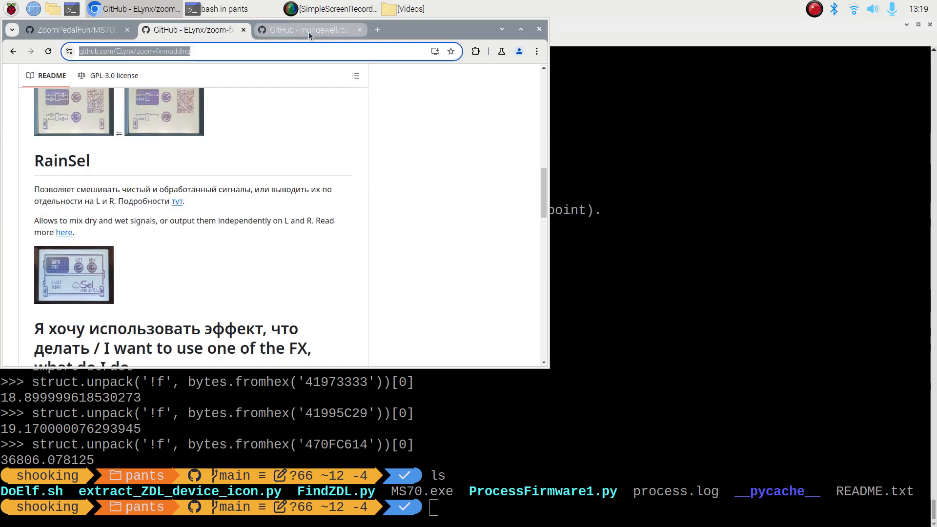
click(308, 29)
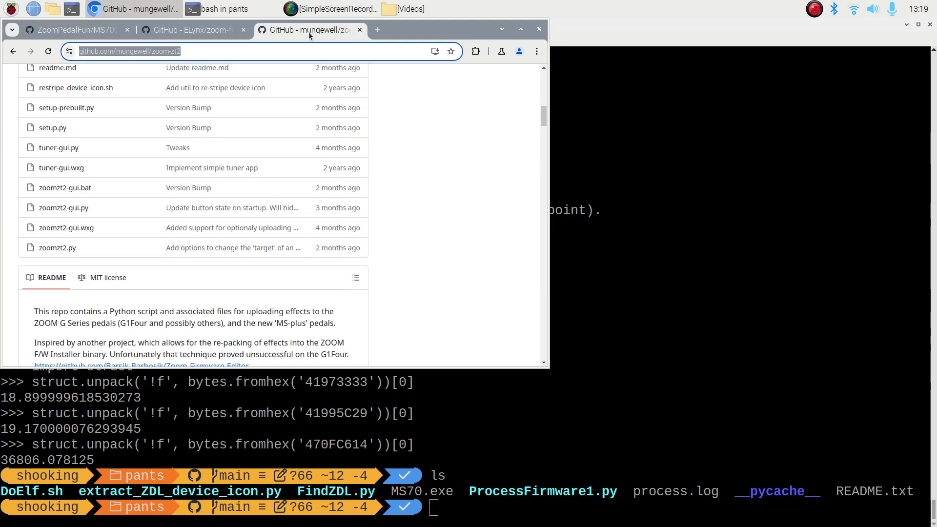
mouse_move(189, 146)
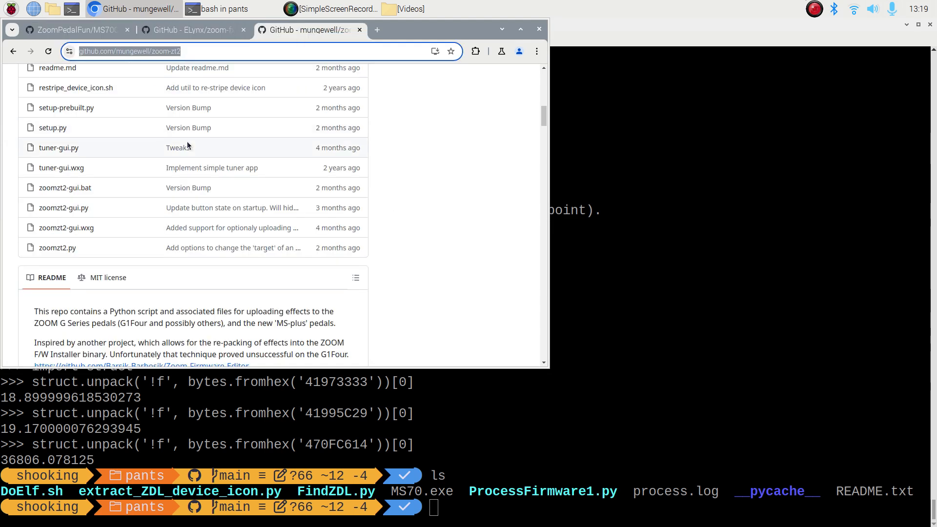
scroll(up, 3)
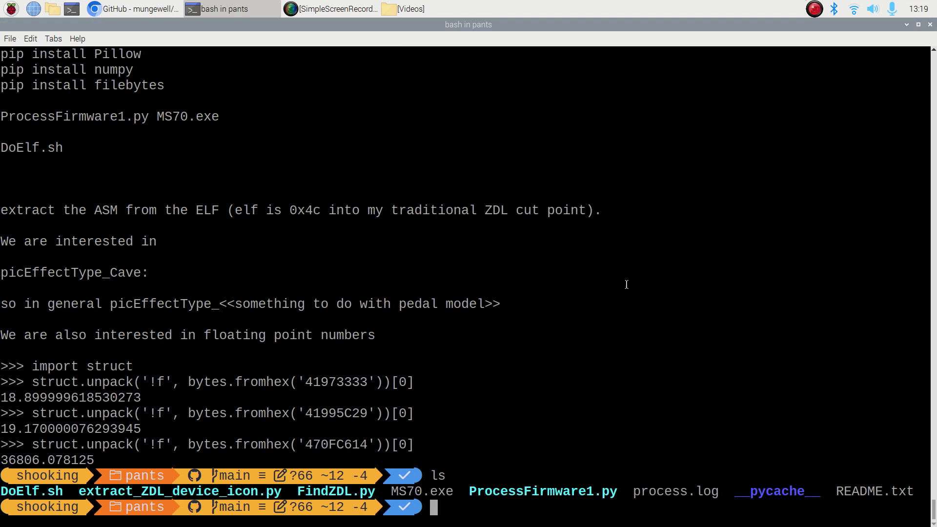
Run python ProcessFirmware1.py MS70.exe and list the extracted elf, json and ZDL files
text(py)
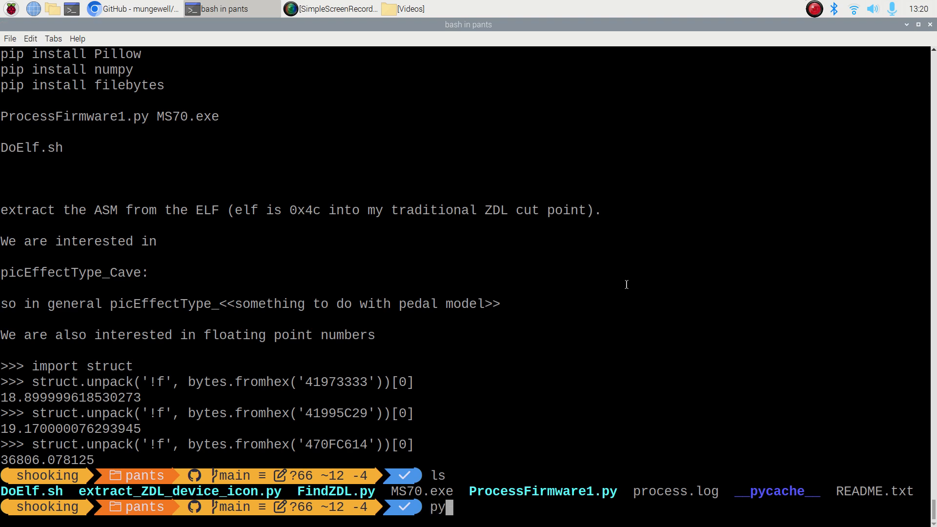
text(thon)
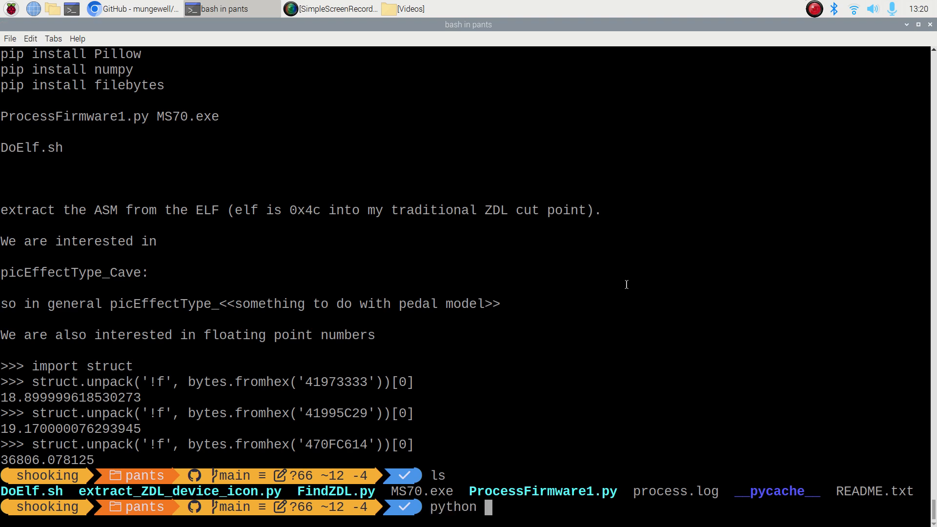
text(ProcessFirmware1.py)
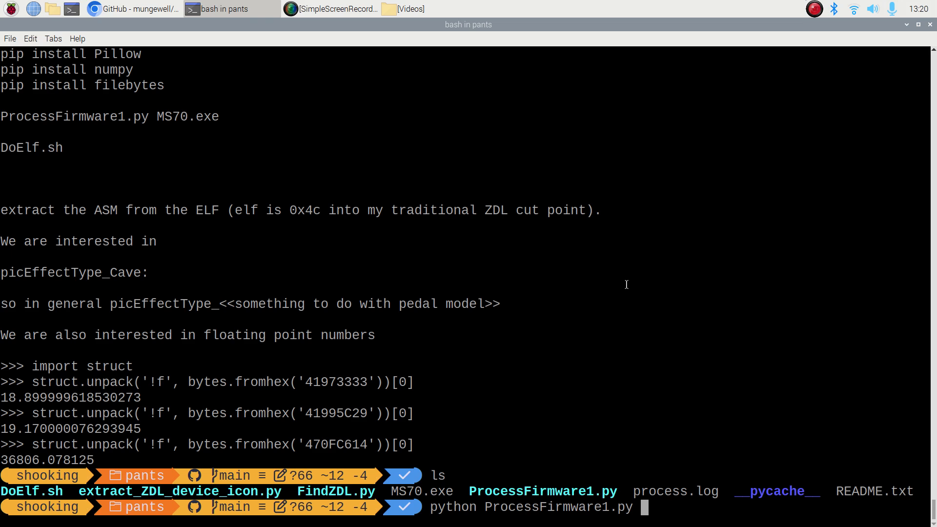
text(MS70.exe)
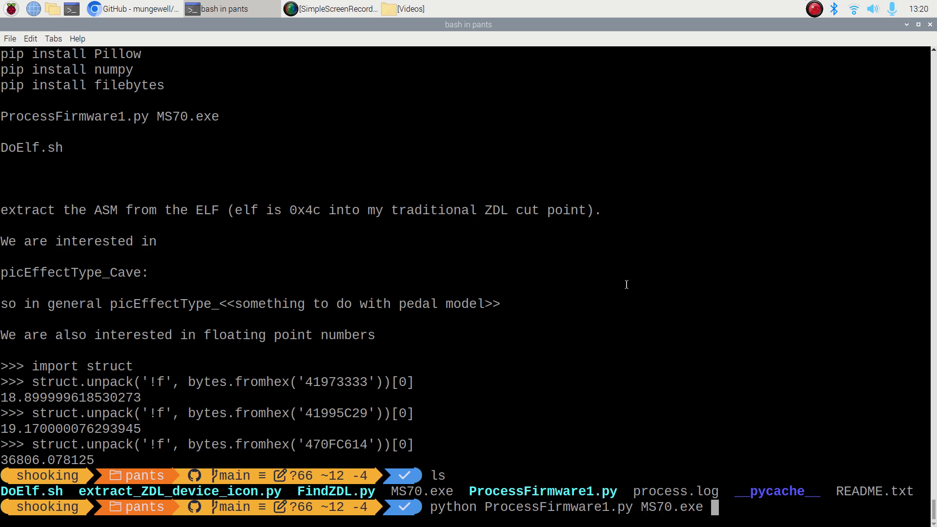
key(Return)
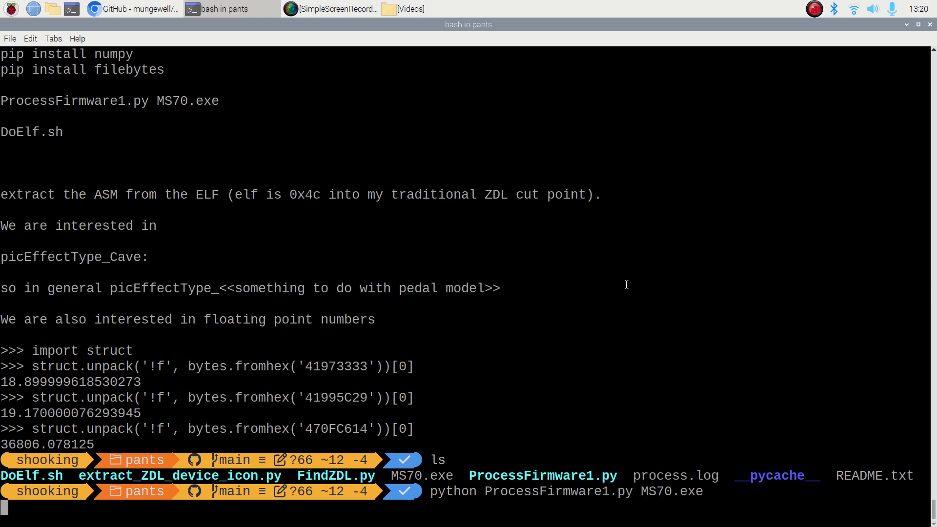
key(Return)
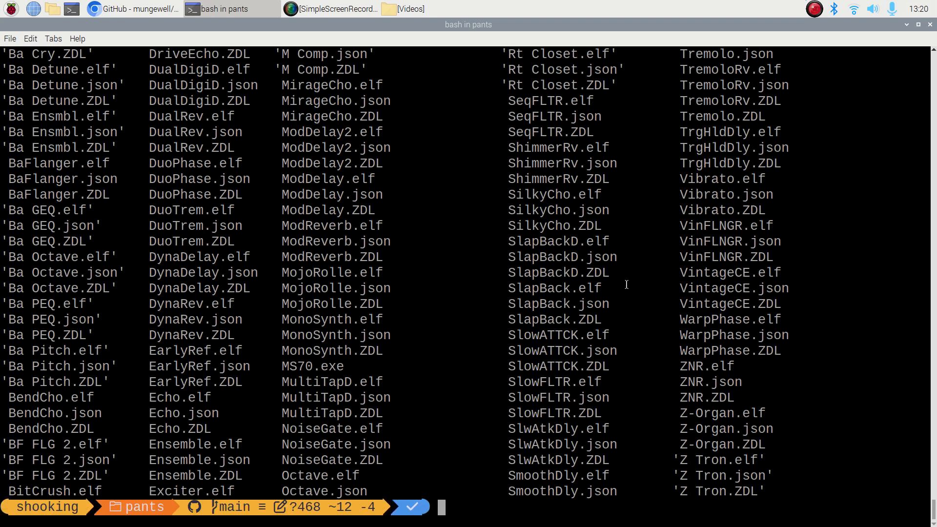
Page SmoothDly.json with more to its Tail parameter, then quit to the prompt
text(m)
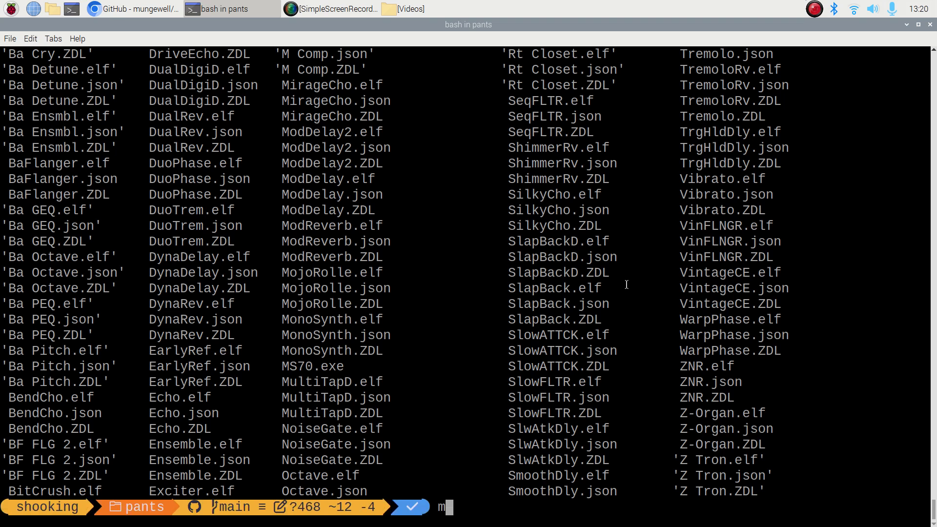
text(ore S)
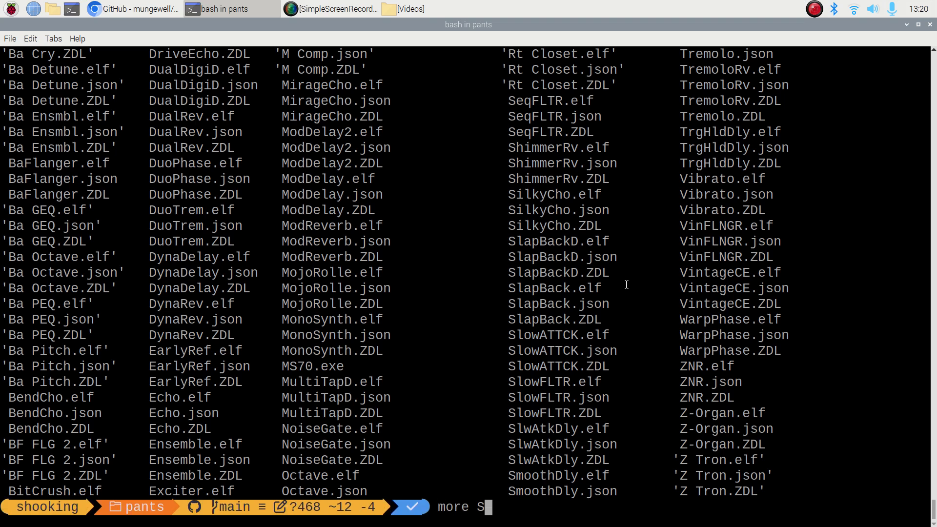
text(moothDly.js)
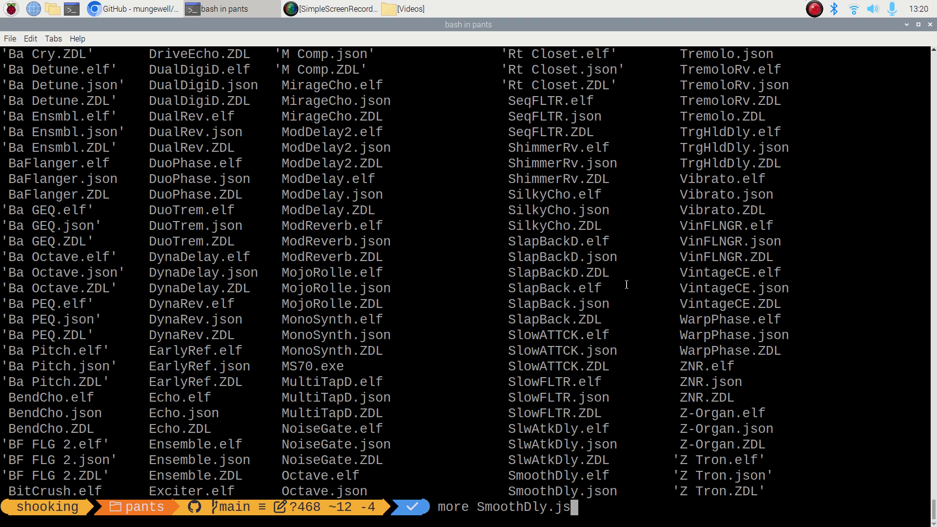
key(Return)
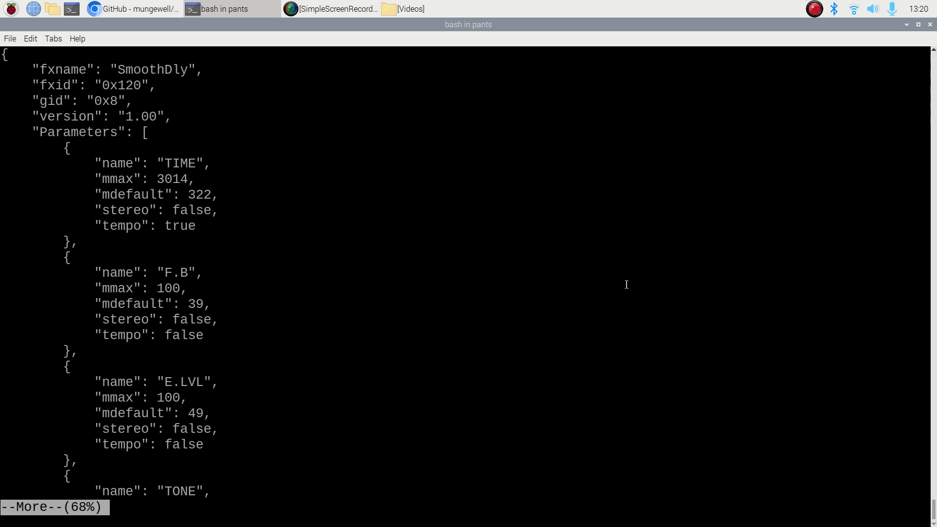
key(G)
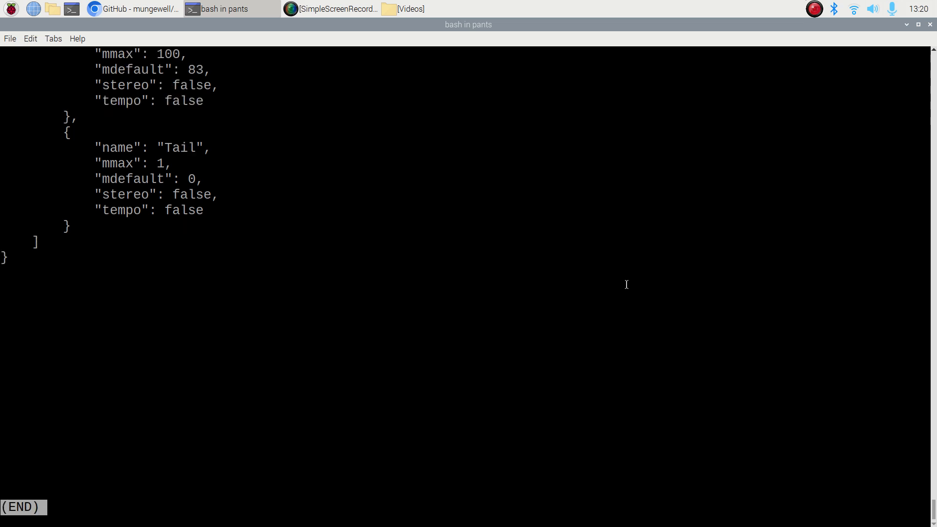
key(q)
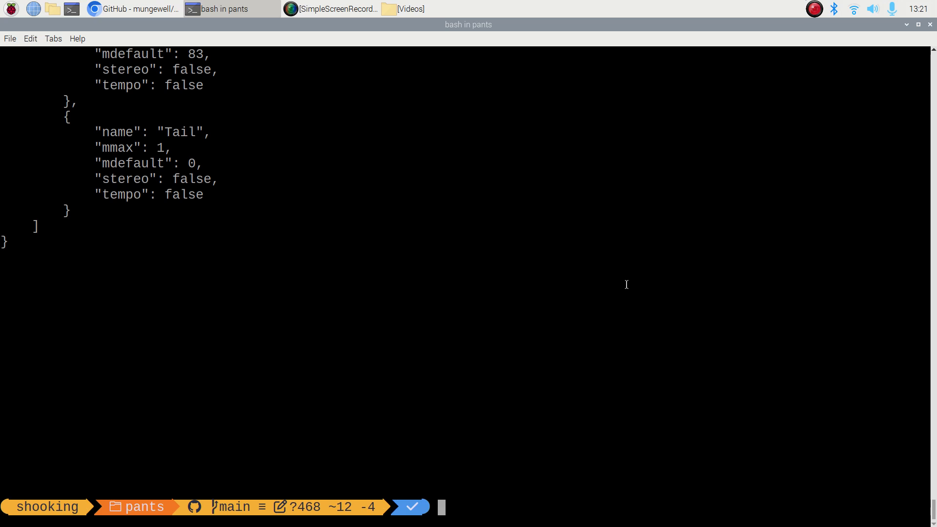
Read the DoElf.sh loop script with more, quit, and start it on the ELFs
text(more3)
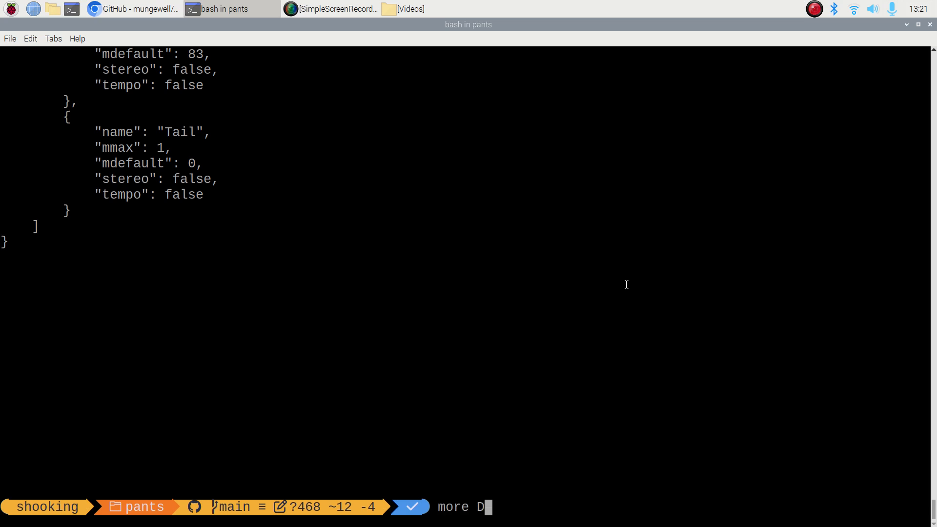
key(Return)
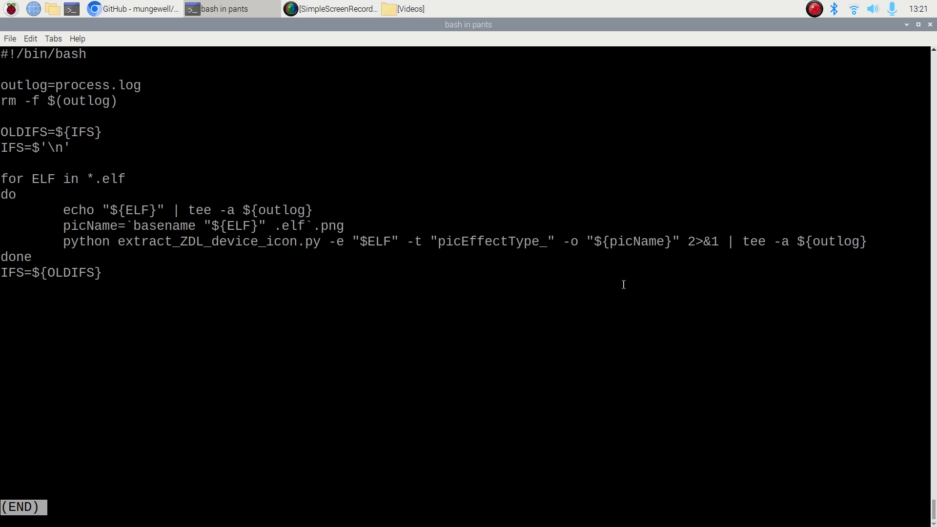
mouse_move(107, 179)
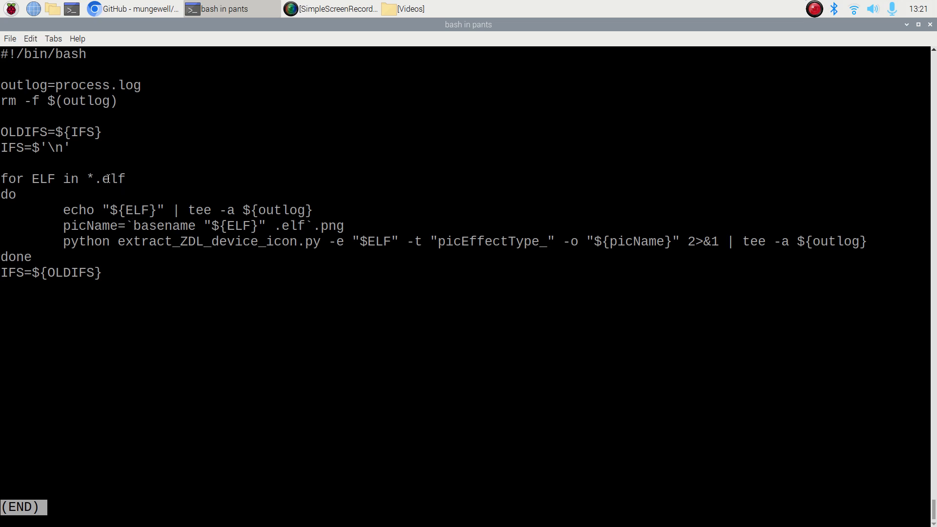
mouse_move(158, 197)
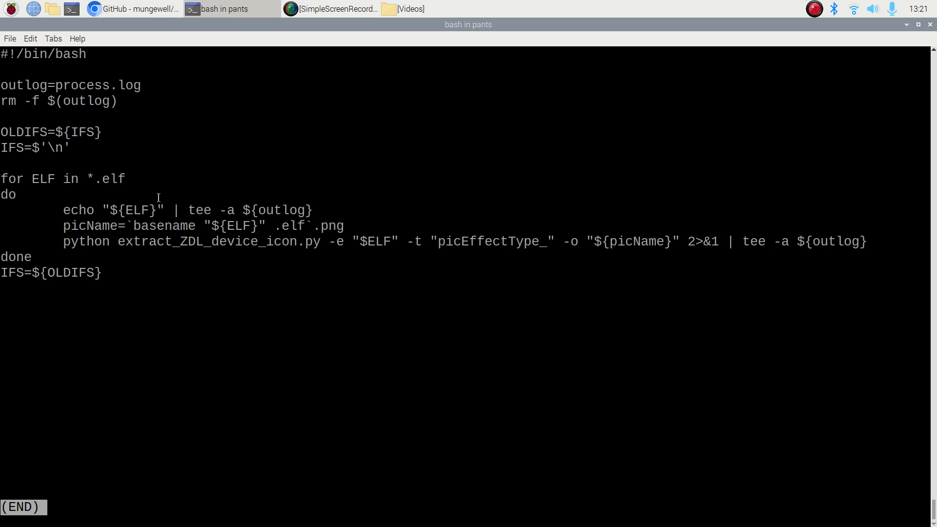
mouse_move(338, 236)
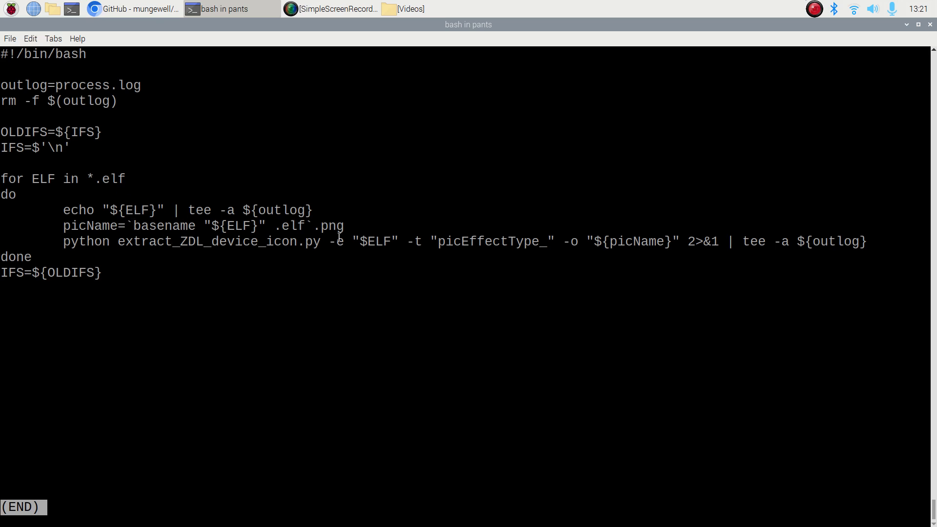
mouse_move(173, 260)
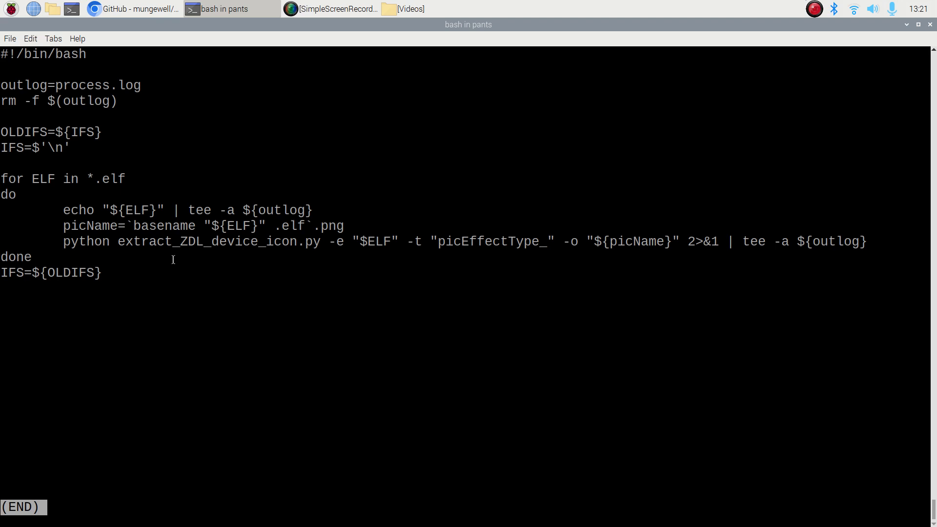
mouse_move(665, 240)
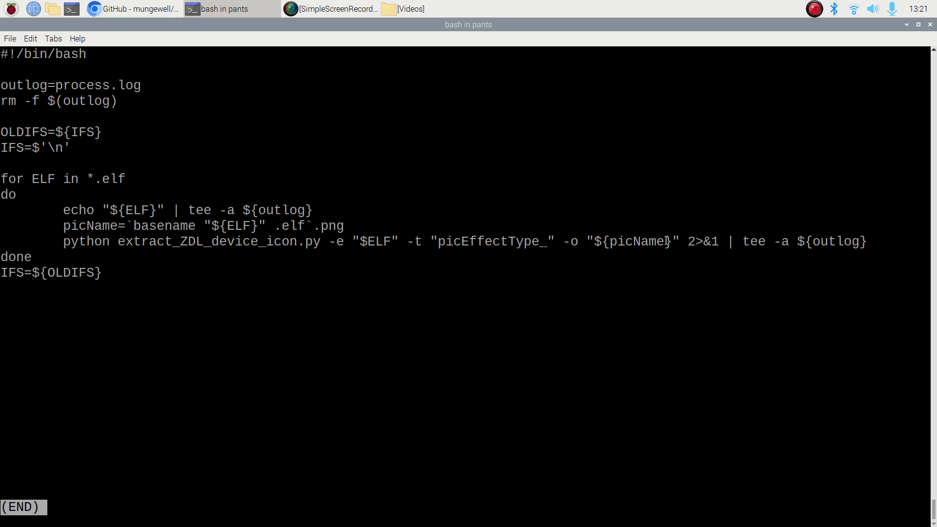
mouse_move(550, 241)
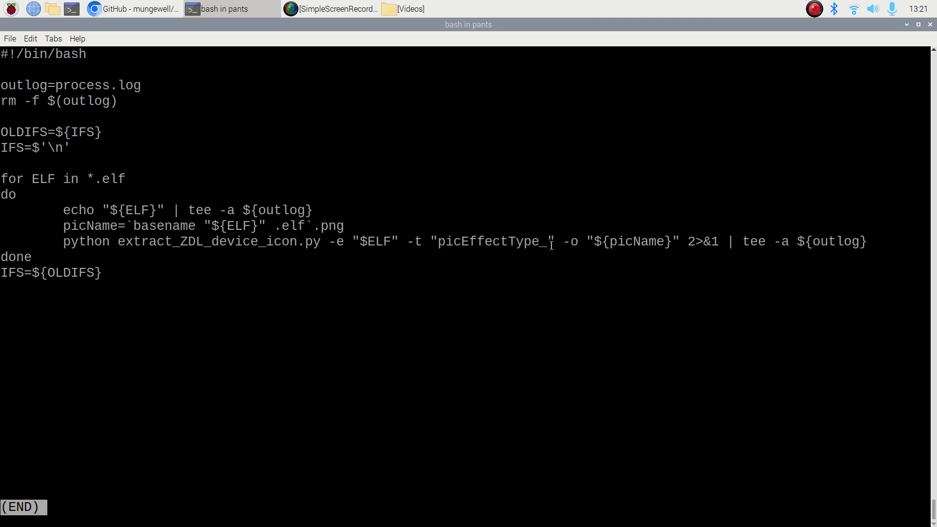
mouse_move(699, 277)
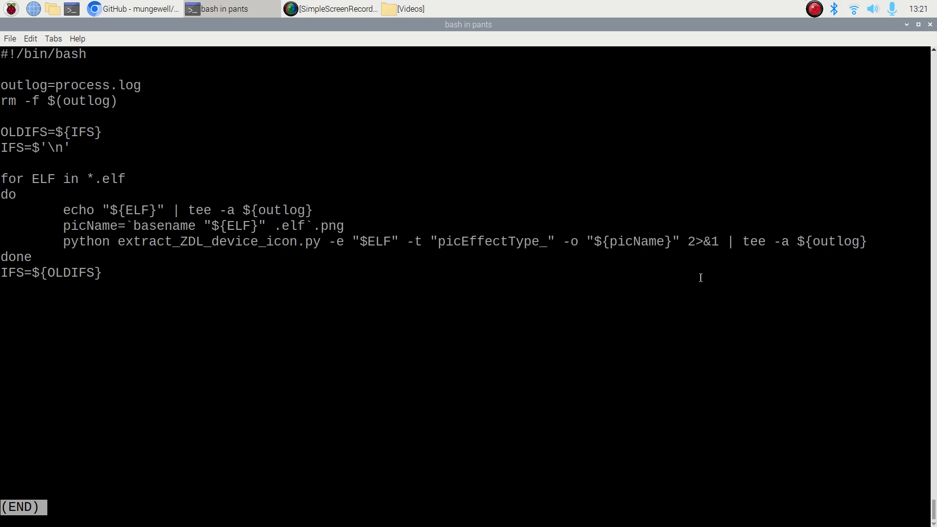
key(q)
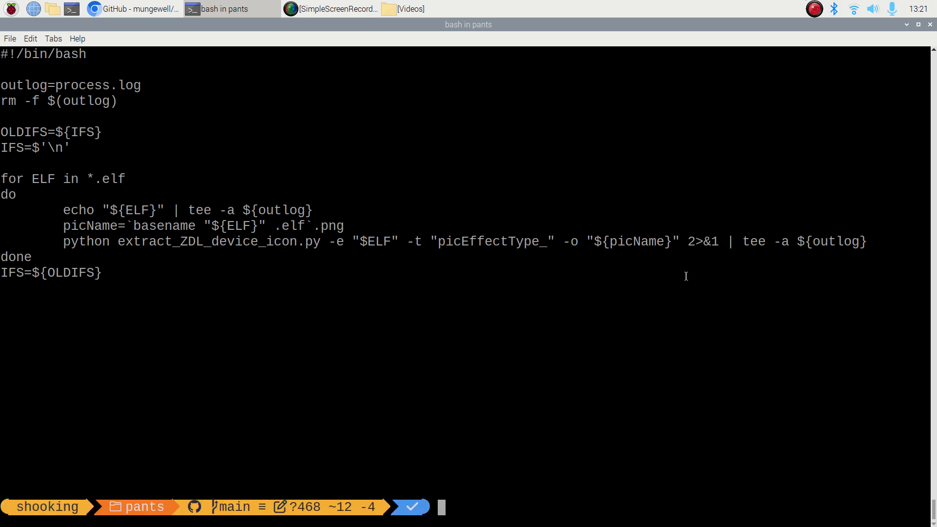
mouse_move(405, 241)
text(./DoElf.sh)
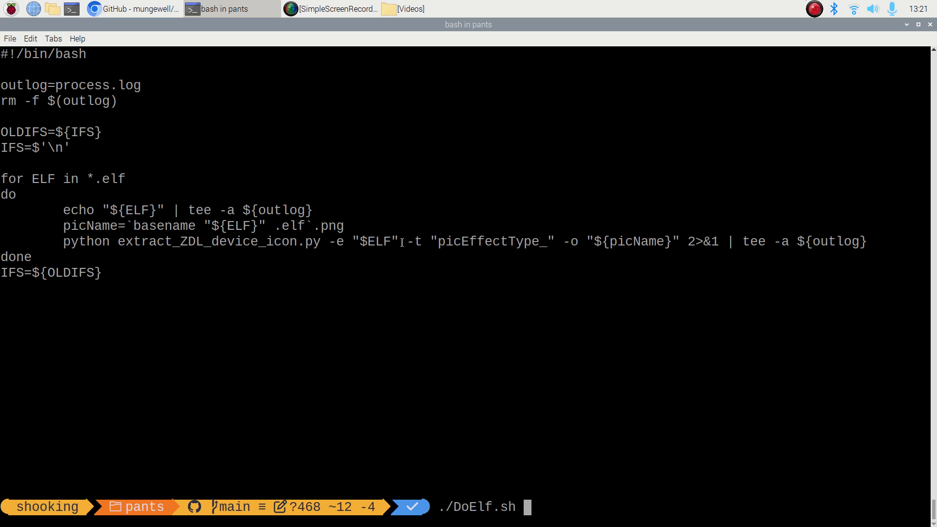
right_click(468, 24)
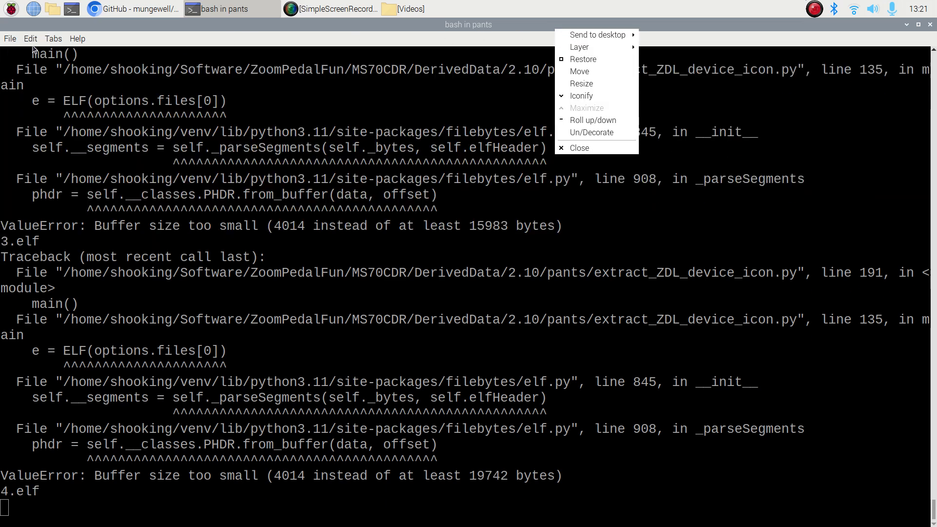
Set the LXTerminal font size to 10 in Preferences
click(29, 38)
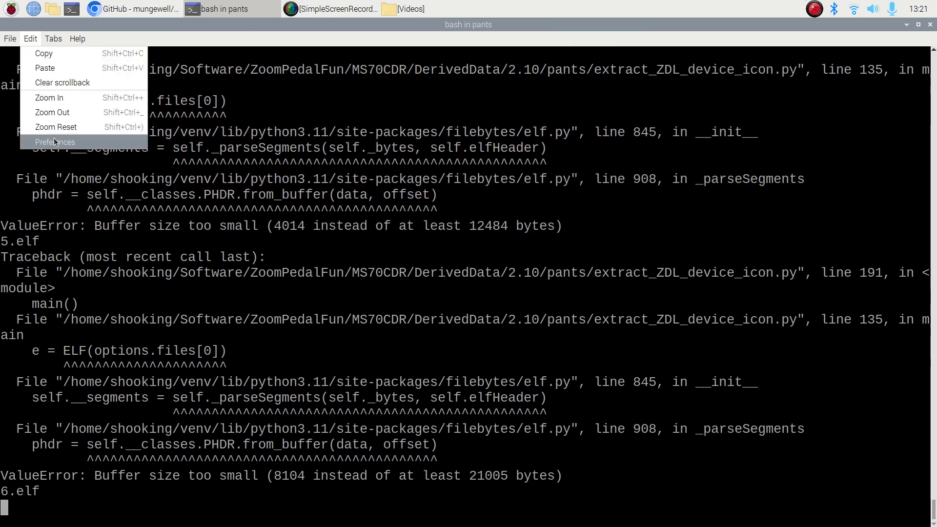
click(56, 141)
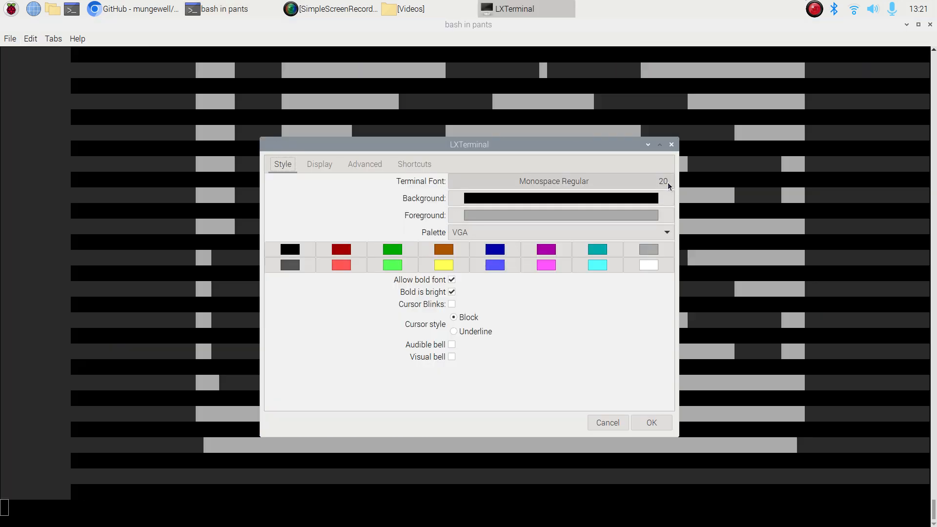
click(553, 181)
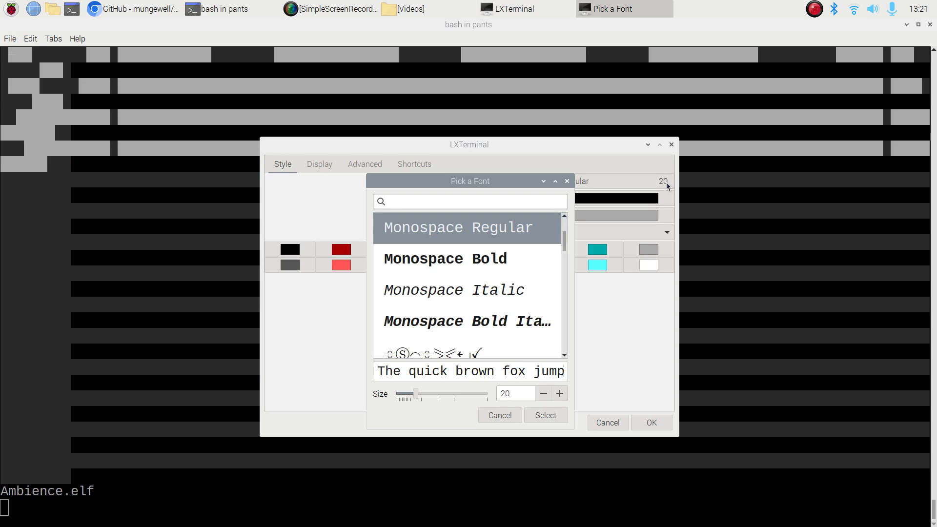
click(543, 393)
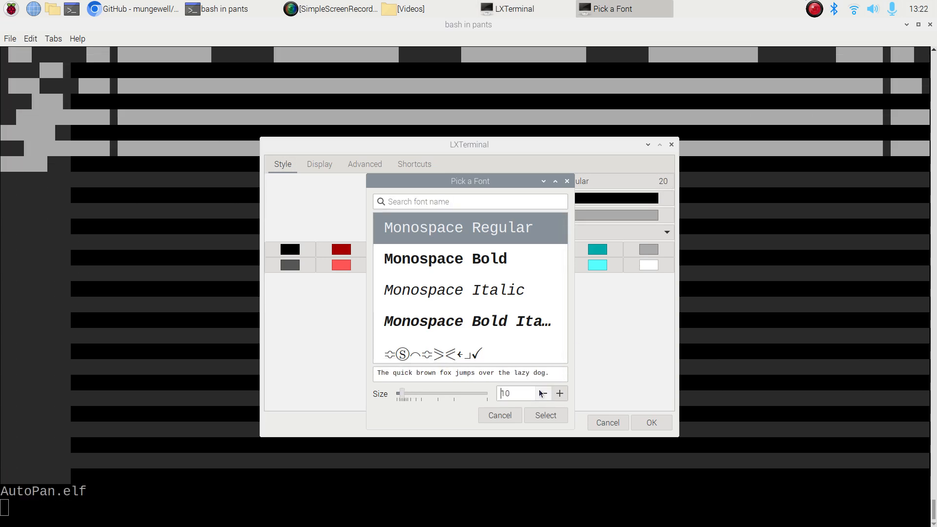
click(545, 415)
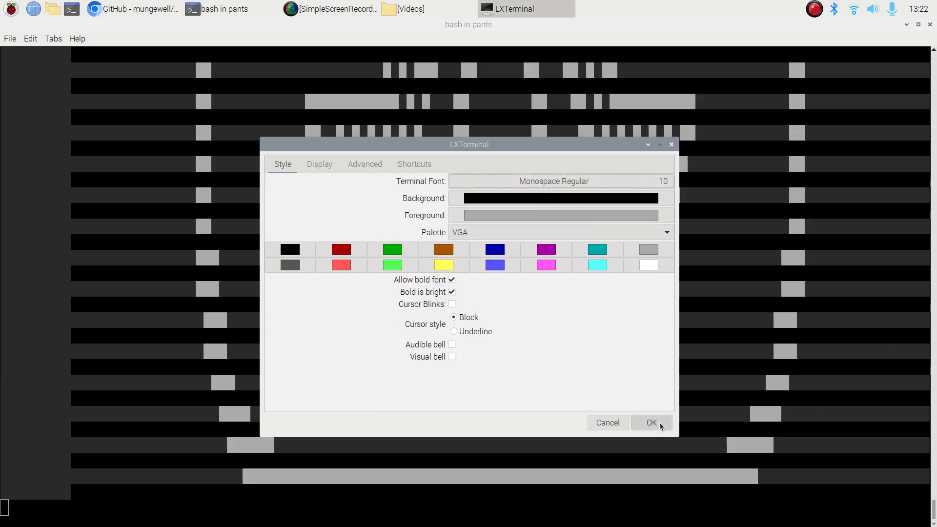
click(651, 422)
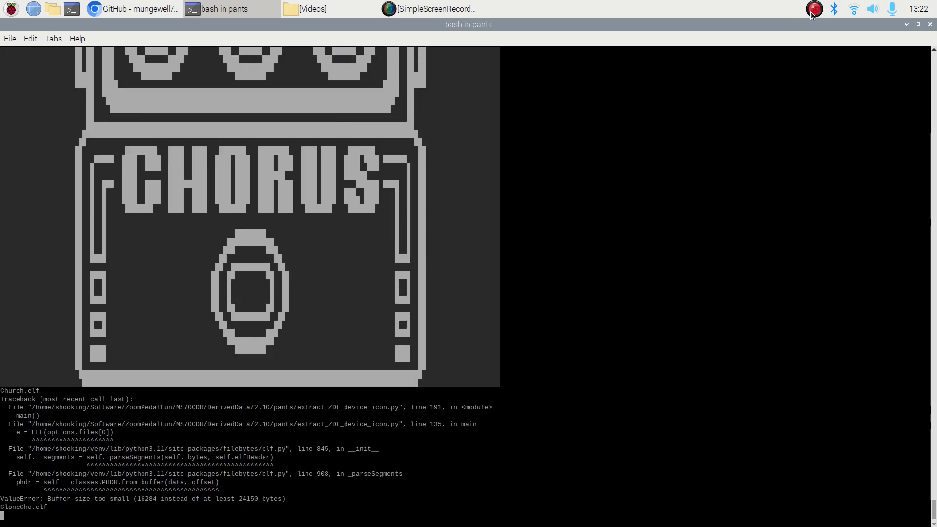
Watch DoElf.sh finish rendering icons, ending with the Z-TRON pedal
click(427, 8)
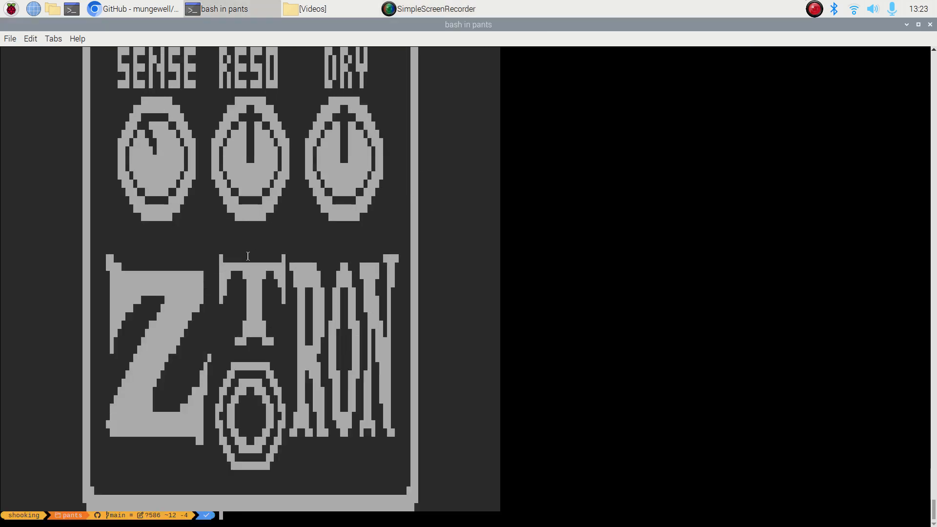
List the extracted effect icons with ls *.png, from '160 Comp.png' to Z-Organ.png
text(ls */)
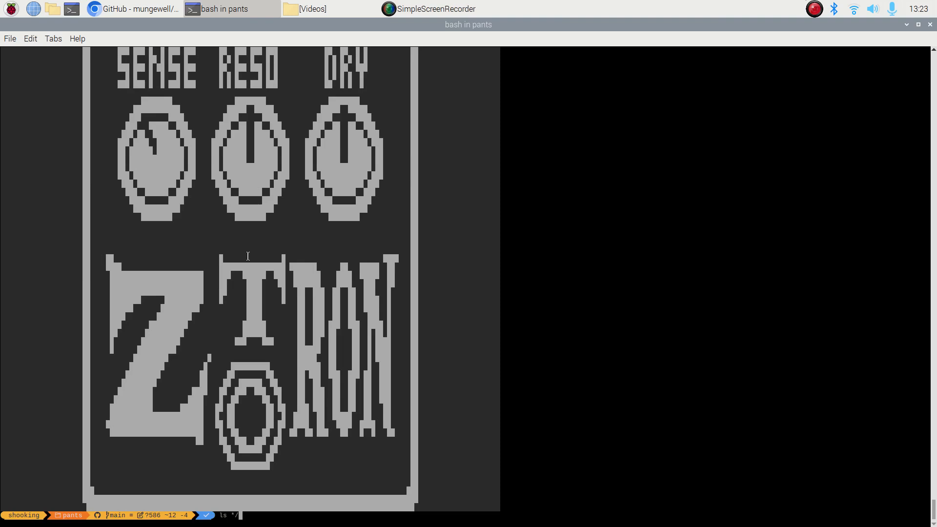
key(Return)
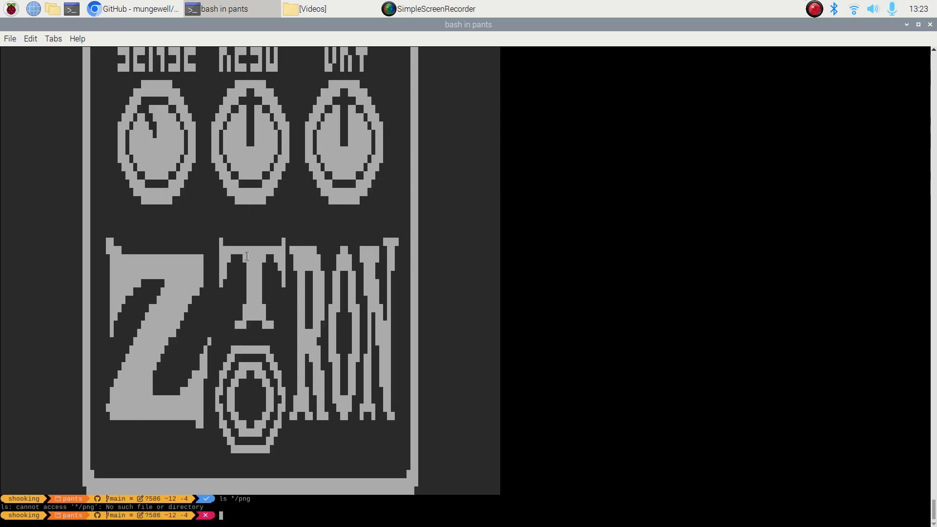
text(ls ')
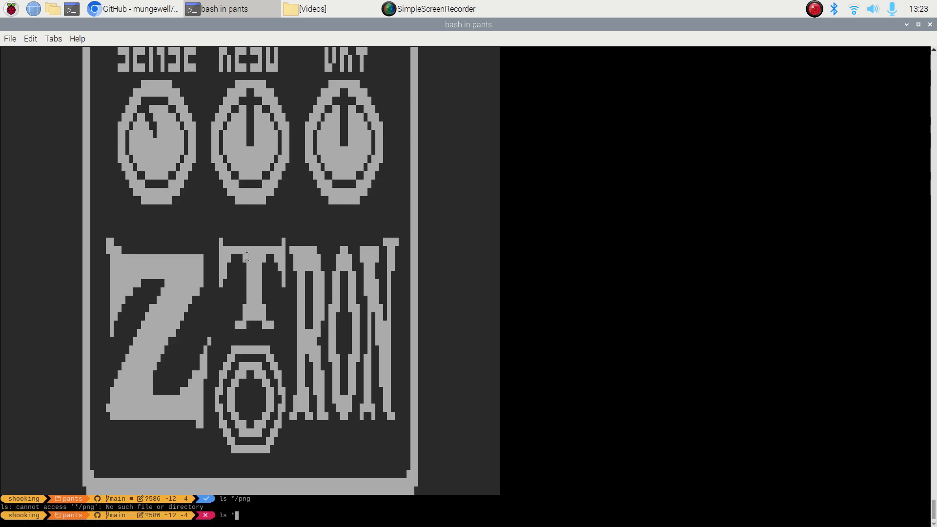
text(.p)
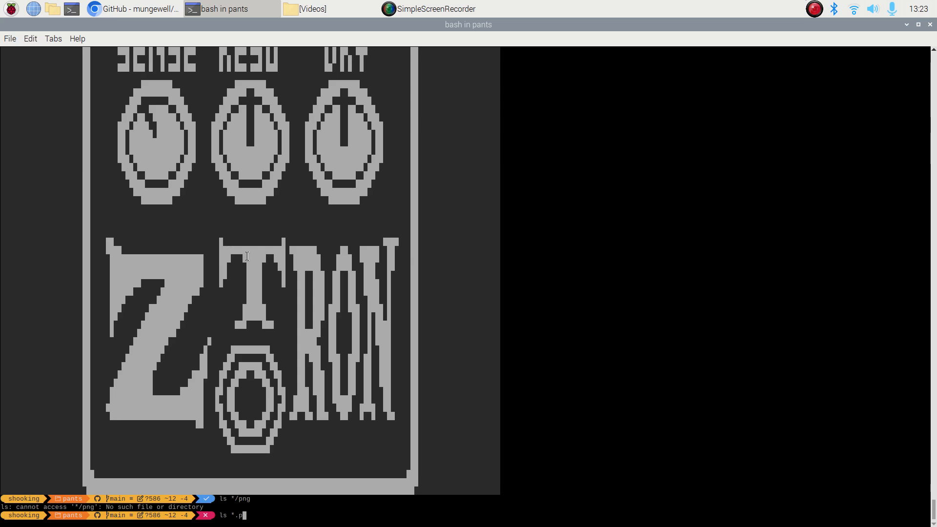
key(Return)
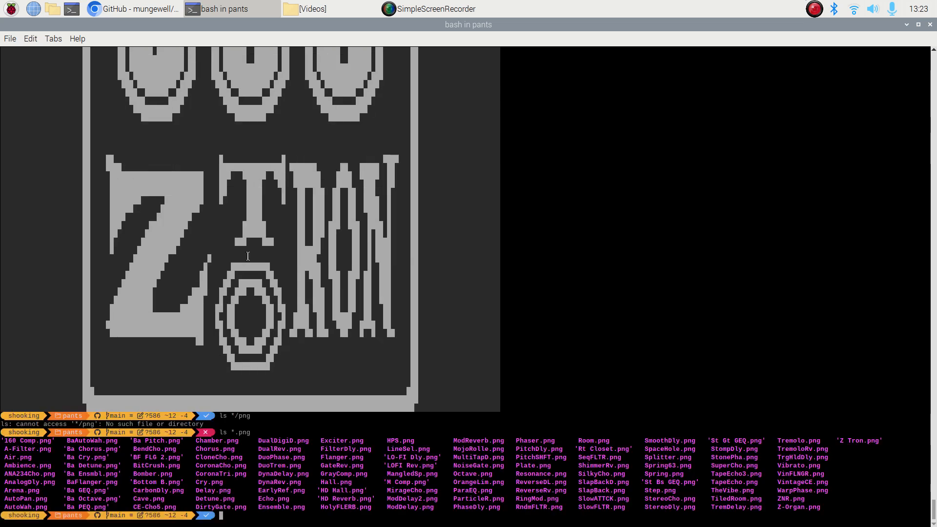
text(feh)
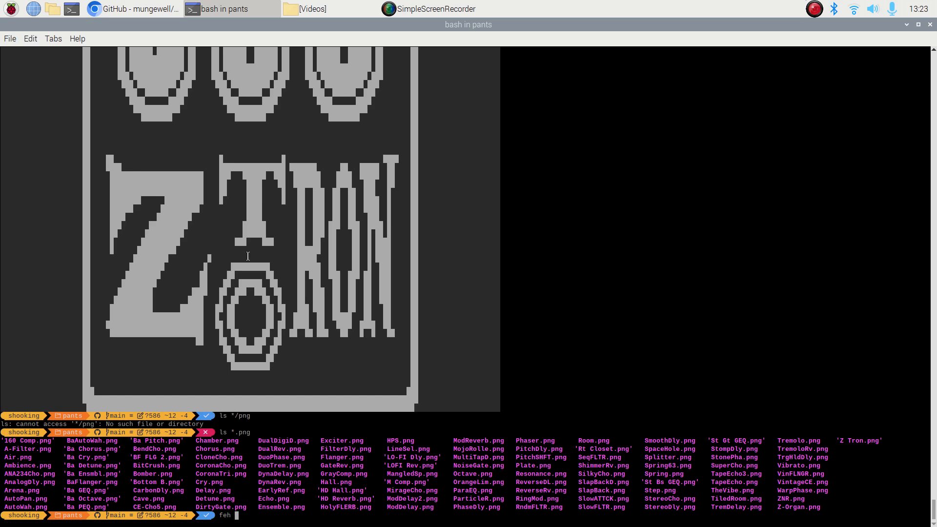
View the CoronaTri.png effect icon in feh
text(Corona)
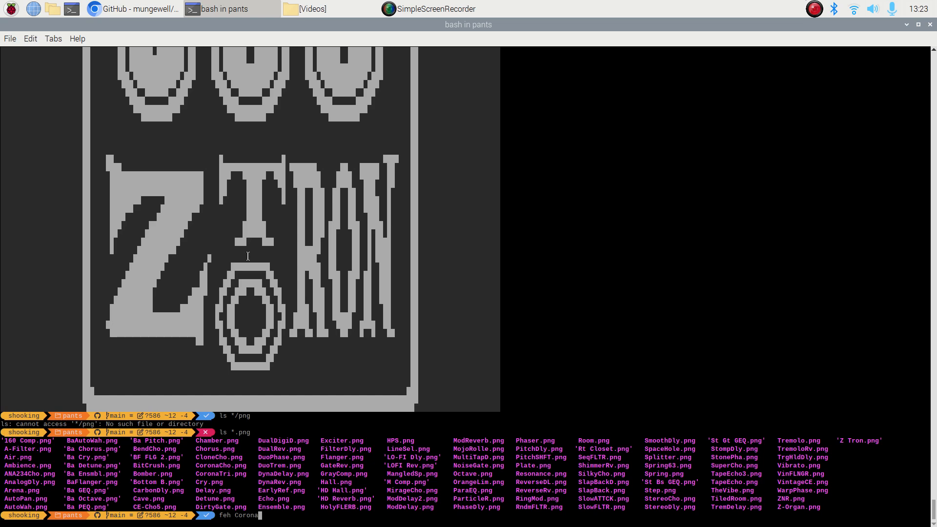
text(Tri.png)
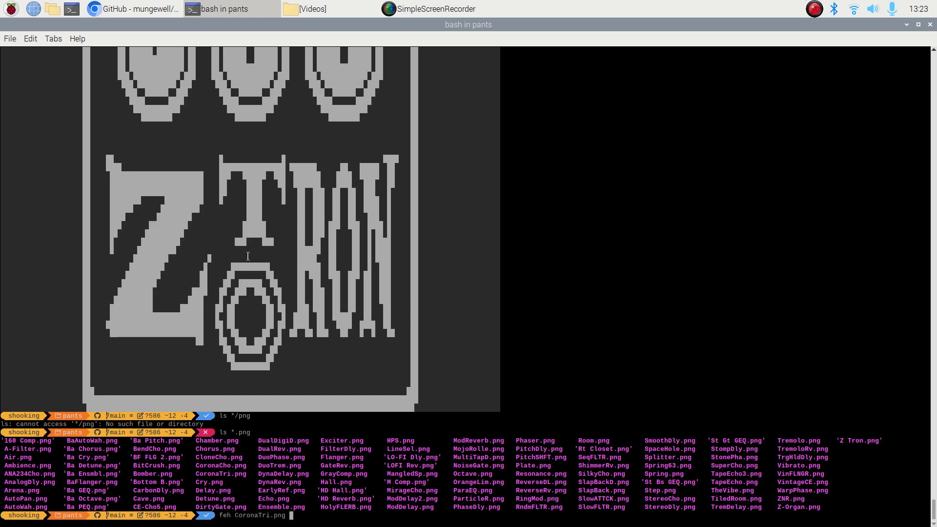
key(Return)
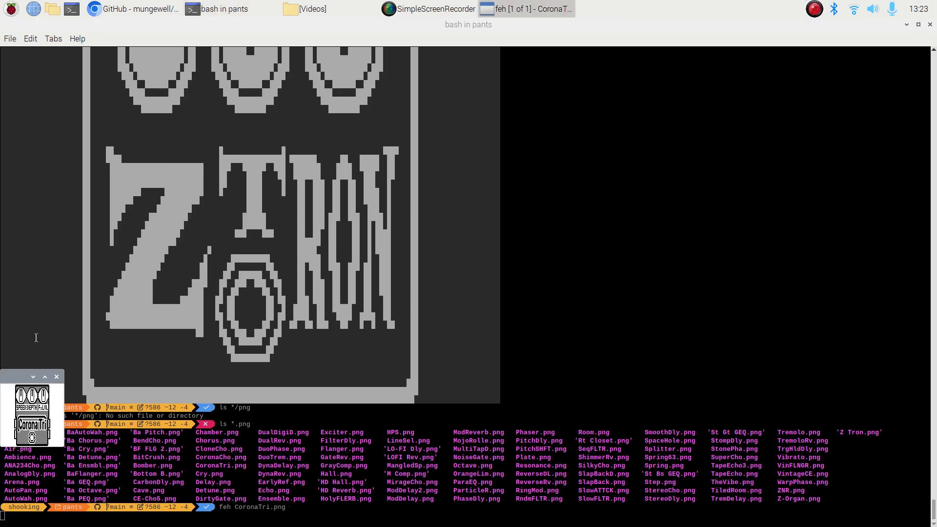
drag(33, 376, 197, 301)
text(feh Z)
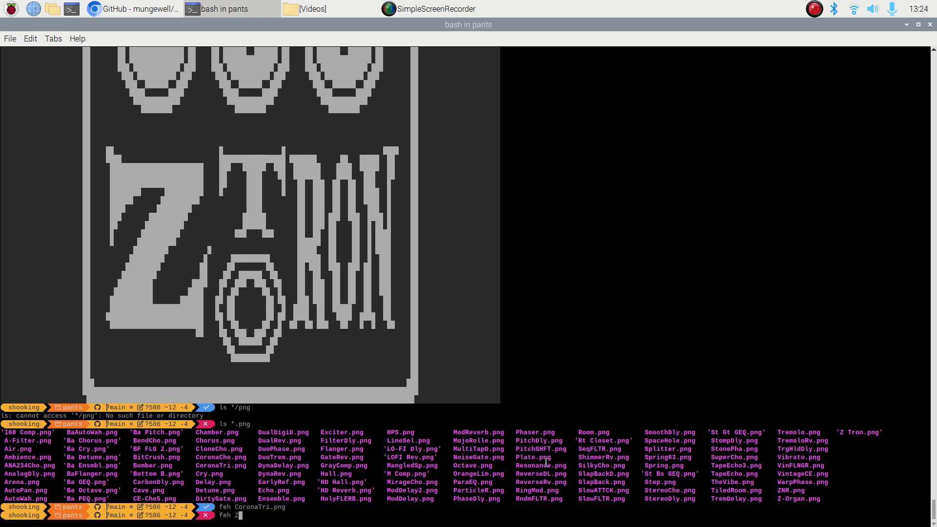
Open Z Tron.png in feh, then close the viewer
text(\)
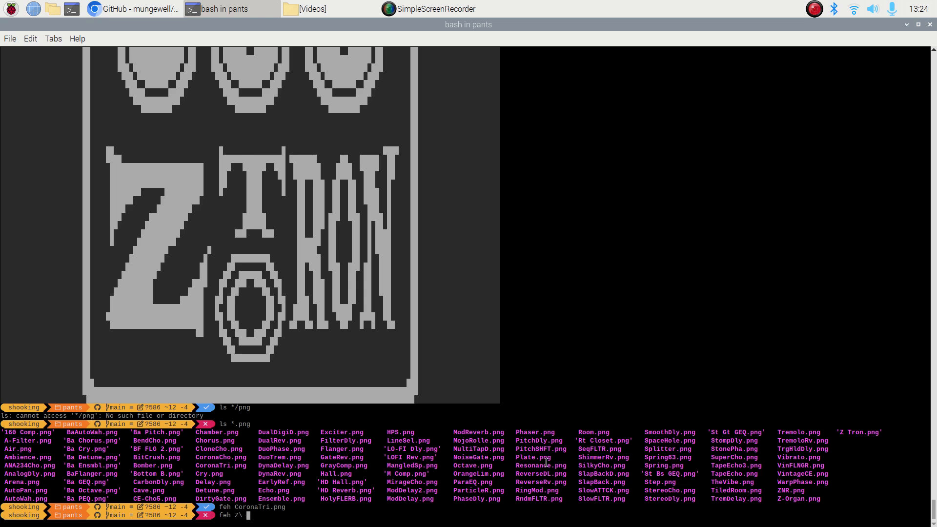
text(Tron.png)
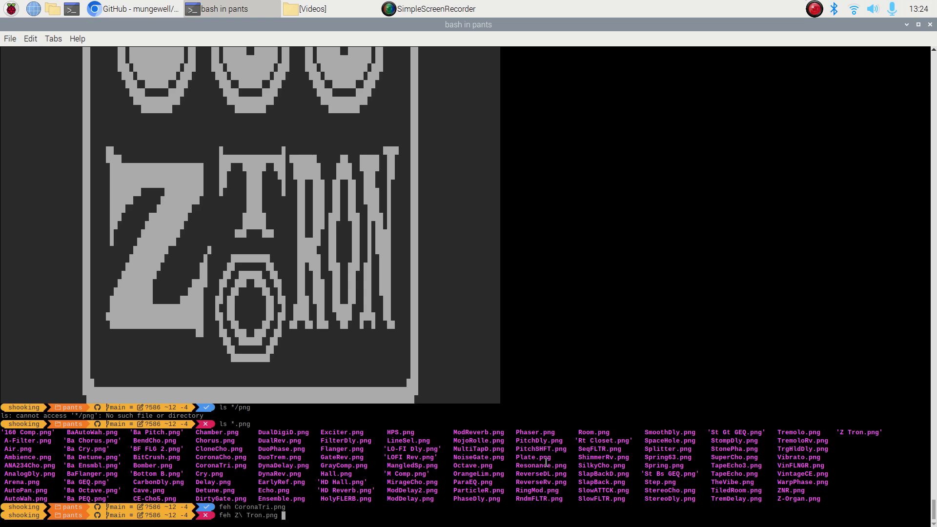
key(Return)
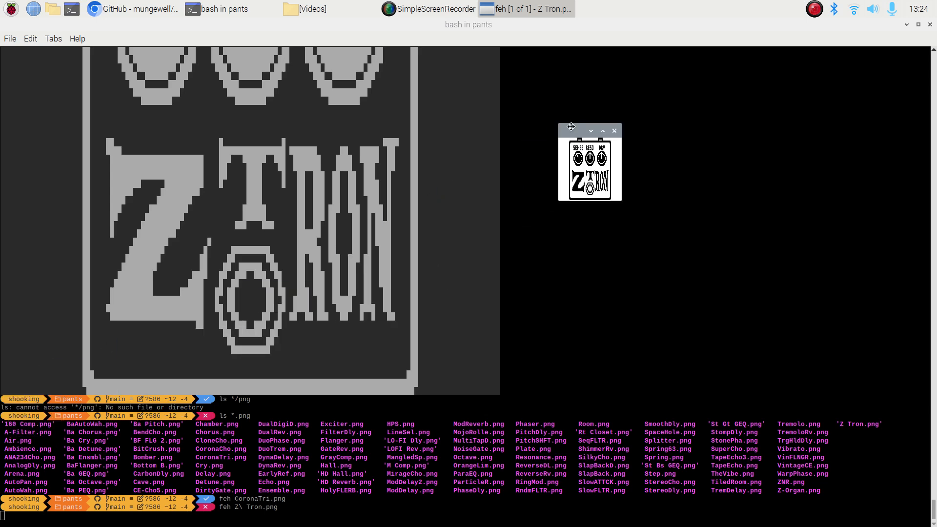
mouse_move(579, 409)
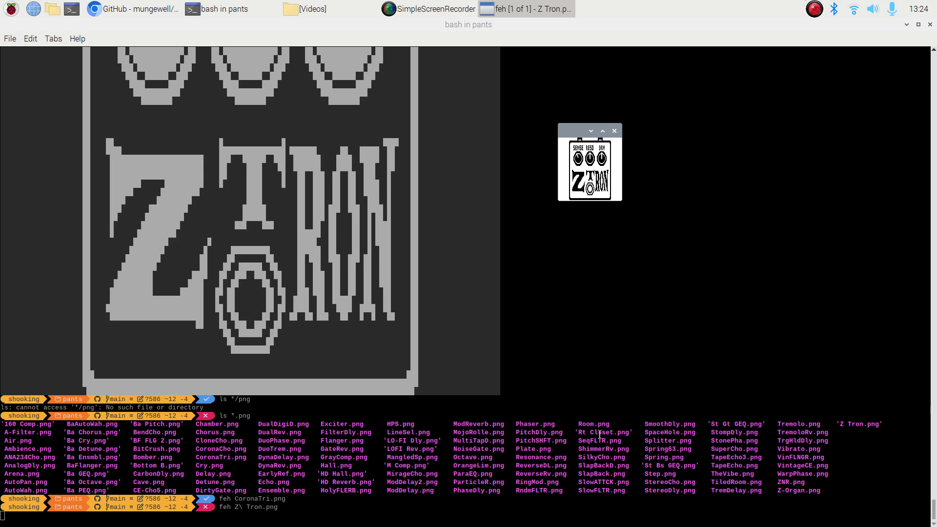
click(613, 131)
text(pop)
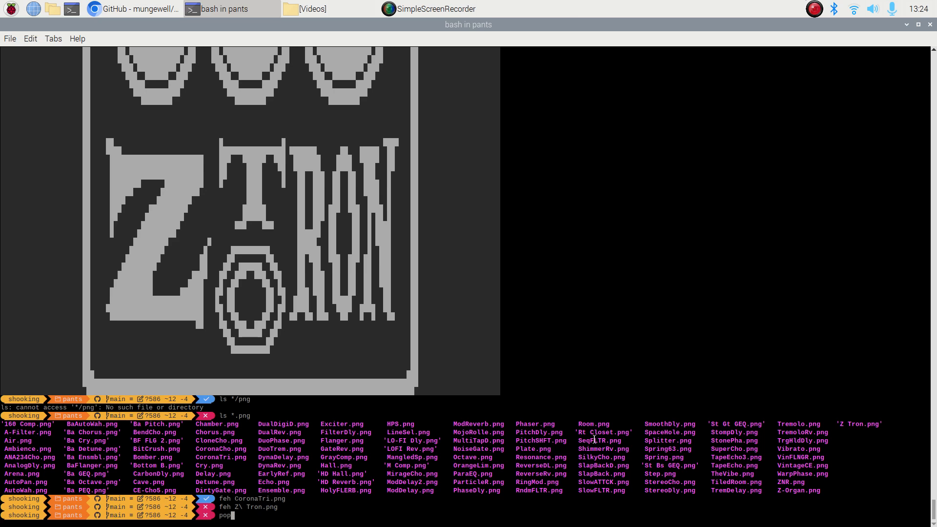
Return to NEWDECODER with popd, list its PNGs, and type feh Z\ Tron.png
key(Return)
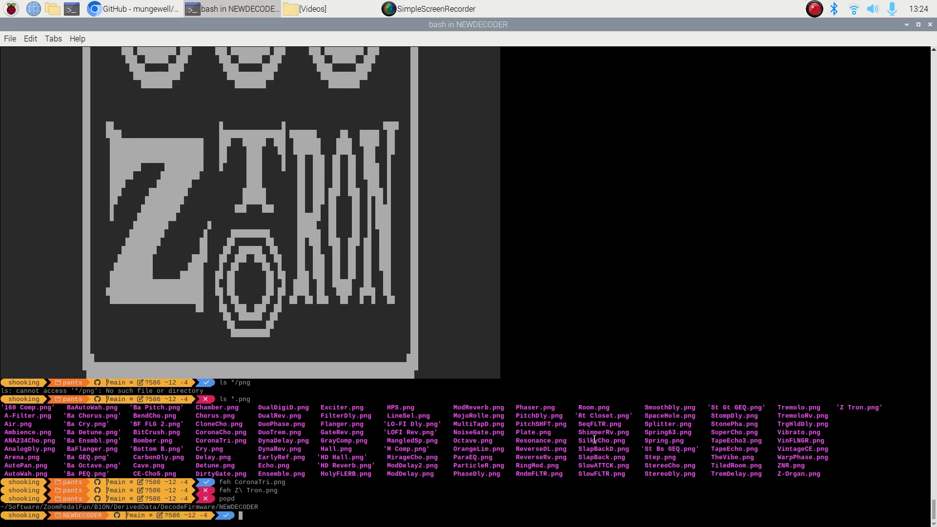
text(ls *)
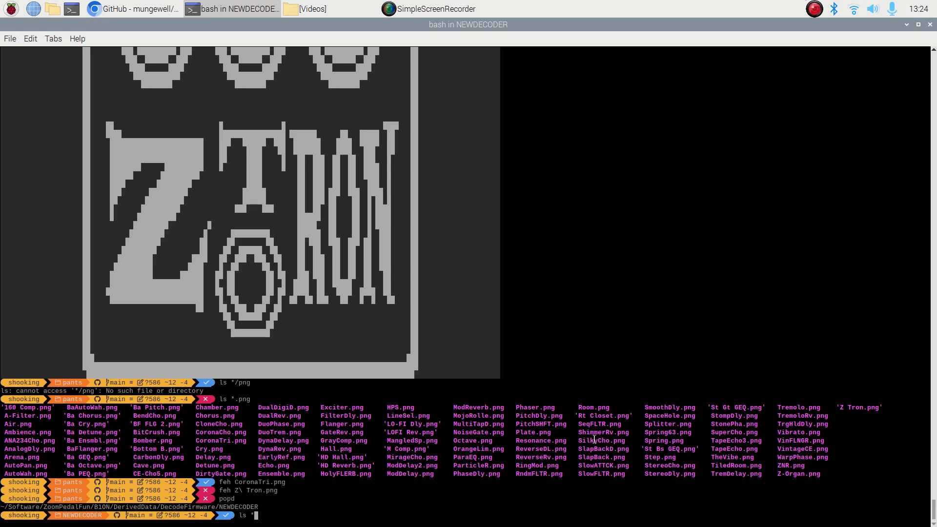
key(Return)
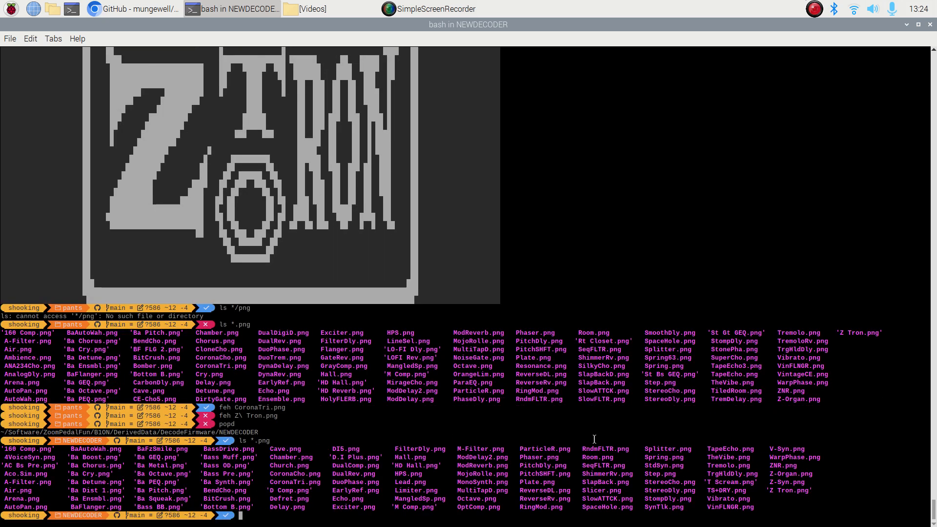
text(feh Z\)
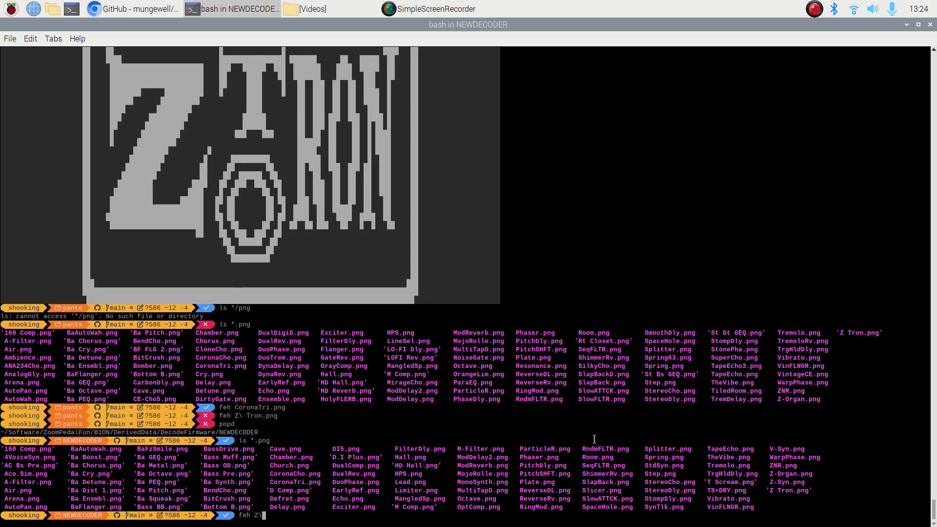
text(Tron.png)
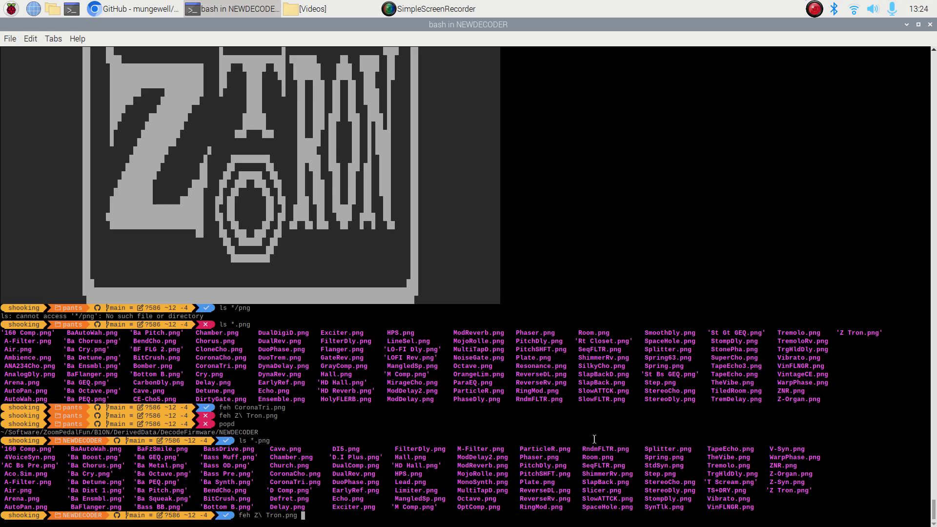
Run feh on Z Tron.png in the NEWDECODER directory and return to the prompt
key(Return)
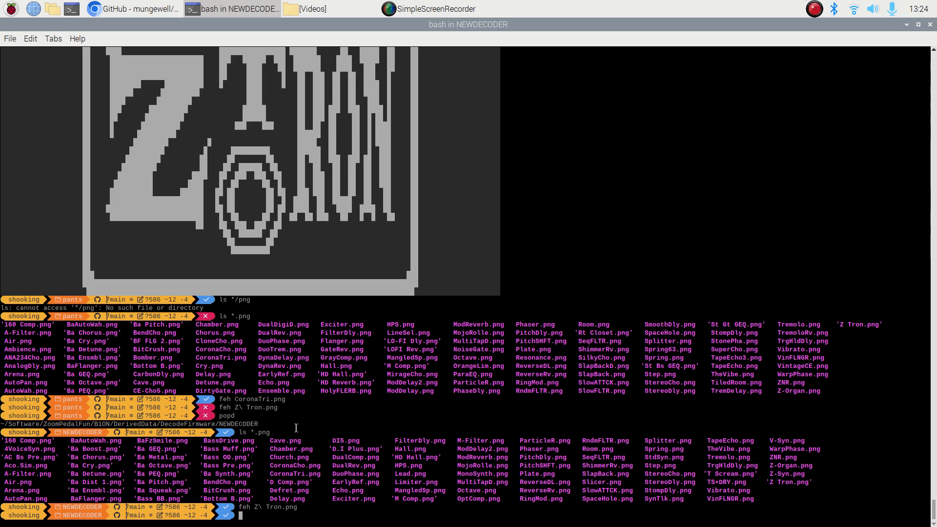
mouse_move(498, 404)
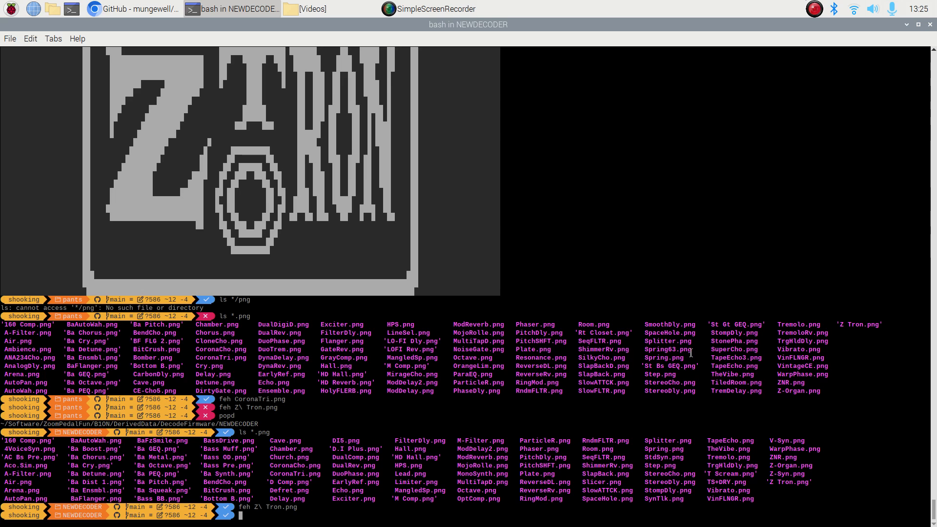
mouse_move(708, 223)
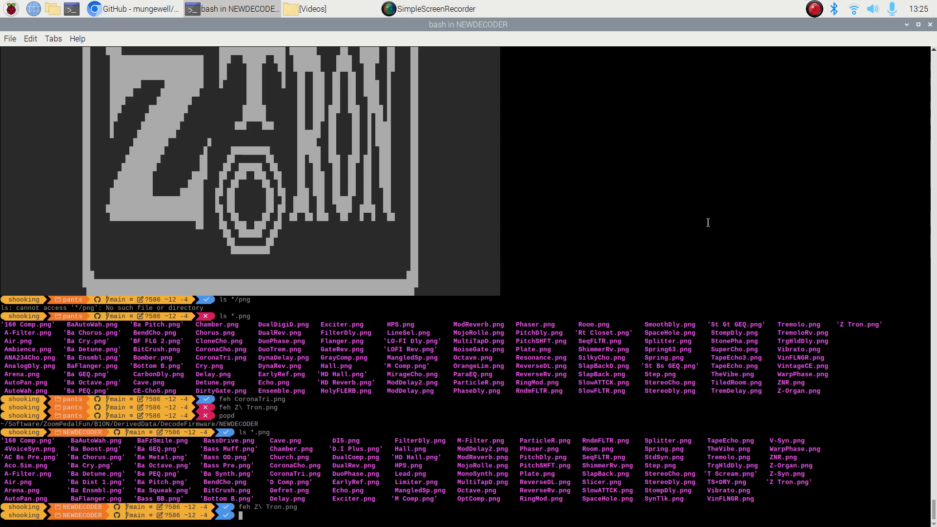
mouse_move(712, 245)
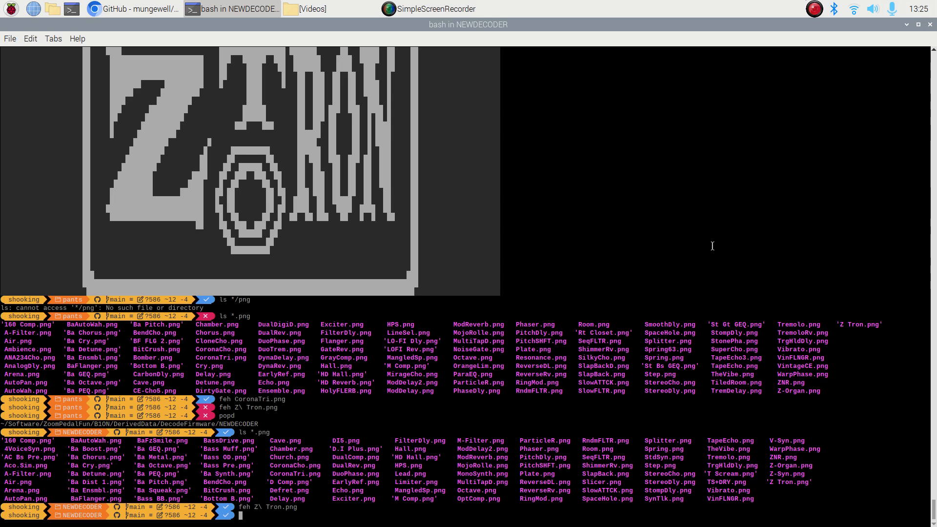
mouse_move(732, 206)
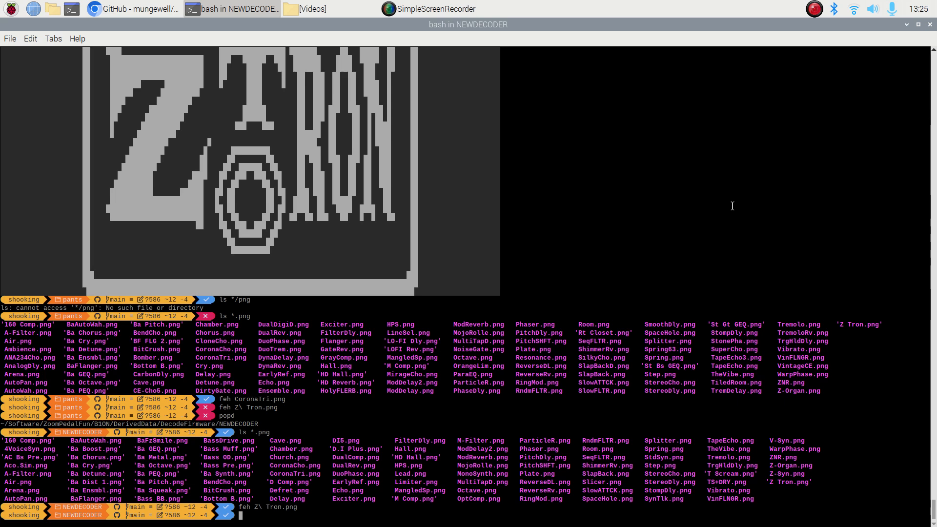